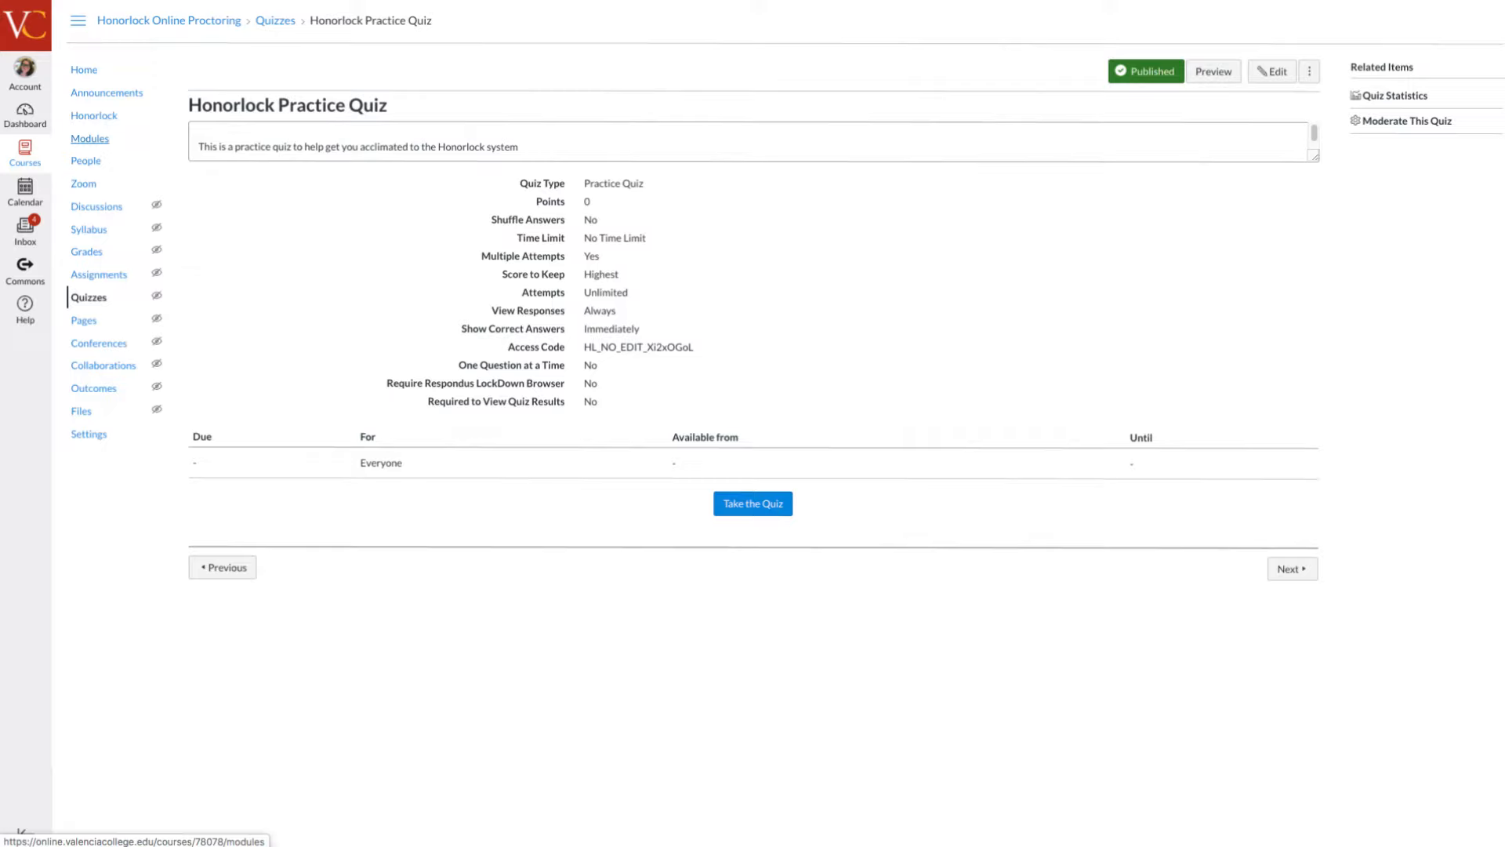
Open the Module 2 Quiz link from the course Modules list.
left_click(239, 55)
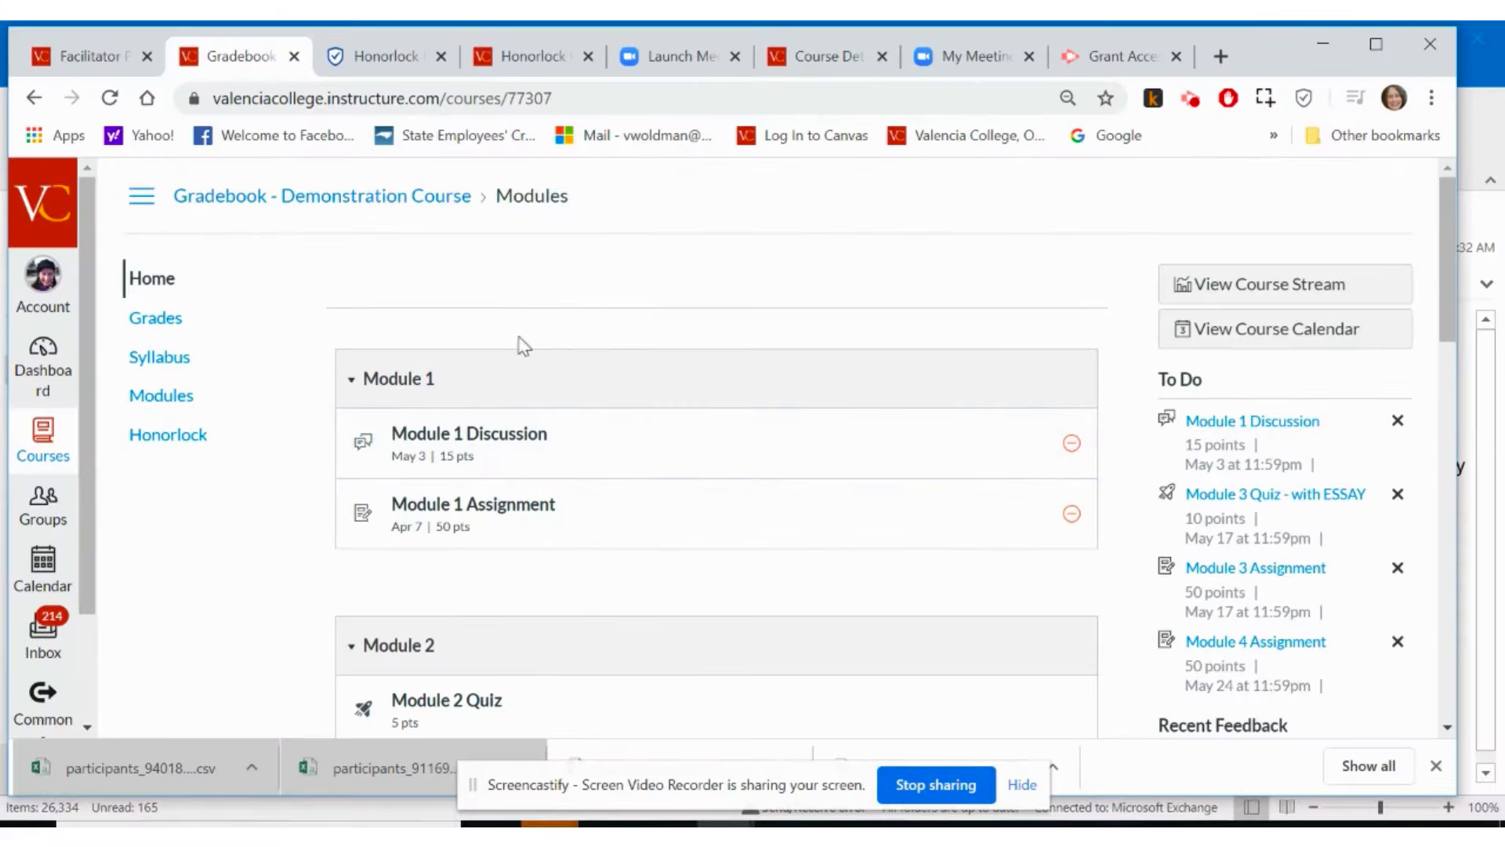
scroll("down", 3)
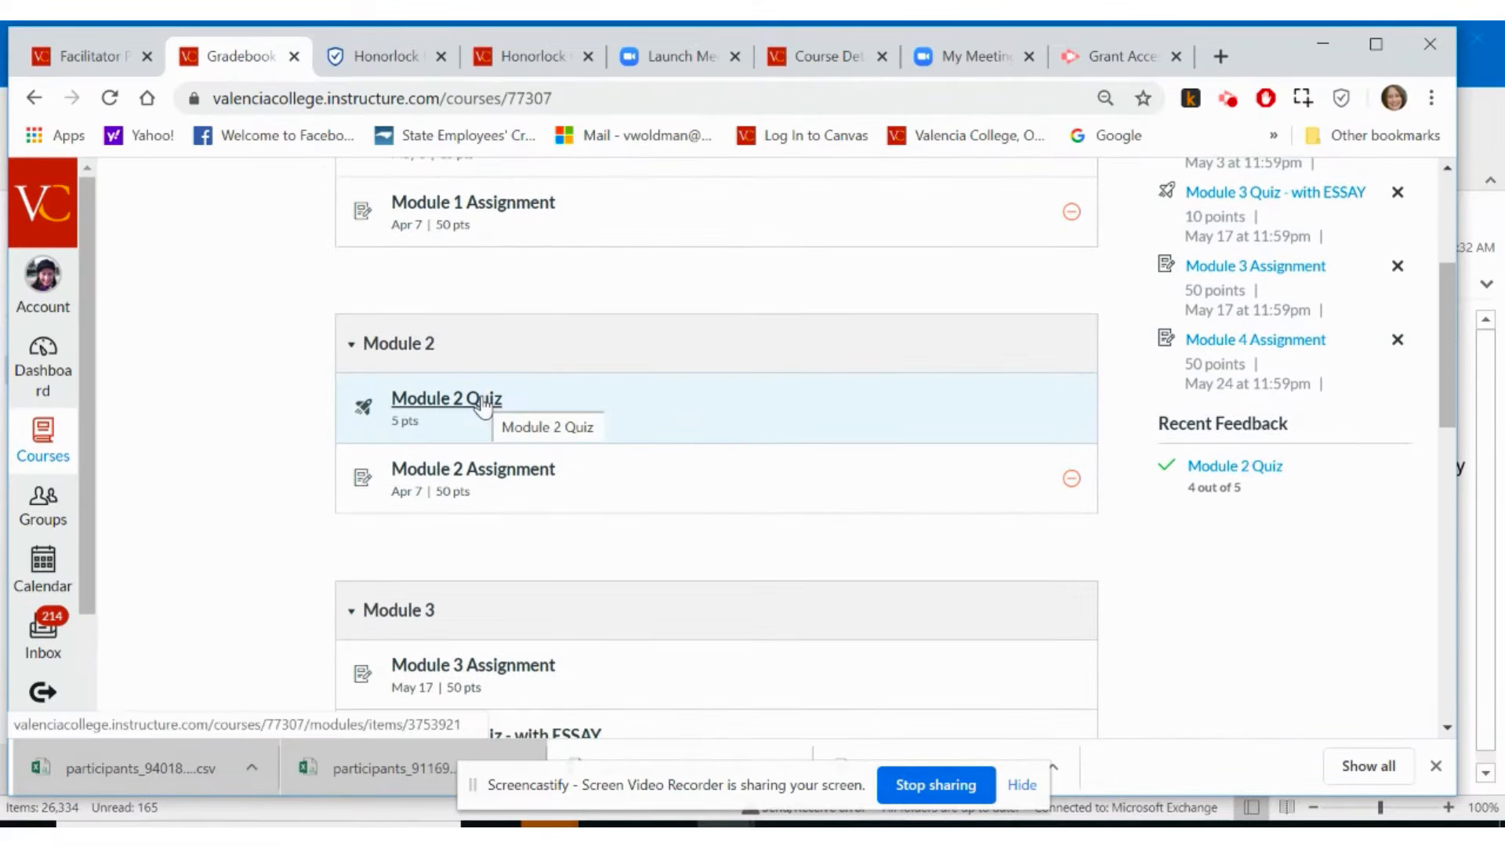
left_click(445, 398)
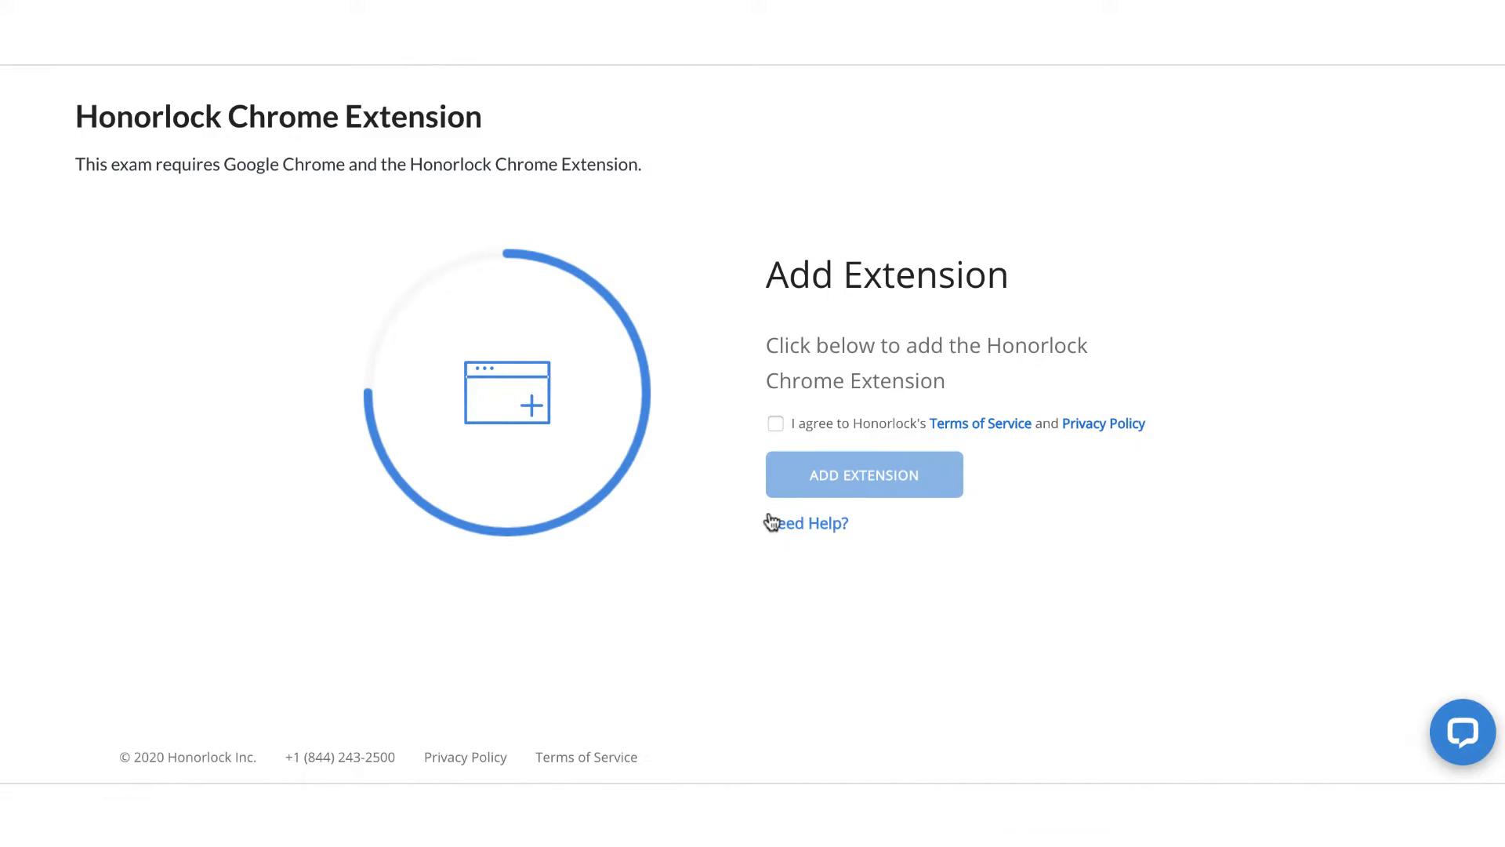
Accept Honorlock's Terms of Service, add the Honorlock Chrome extension, and return to the quiz.
left_click(776, 424)
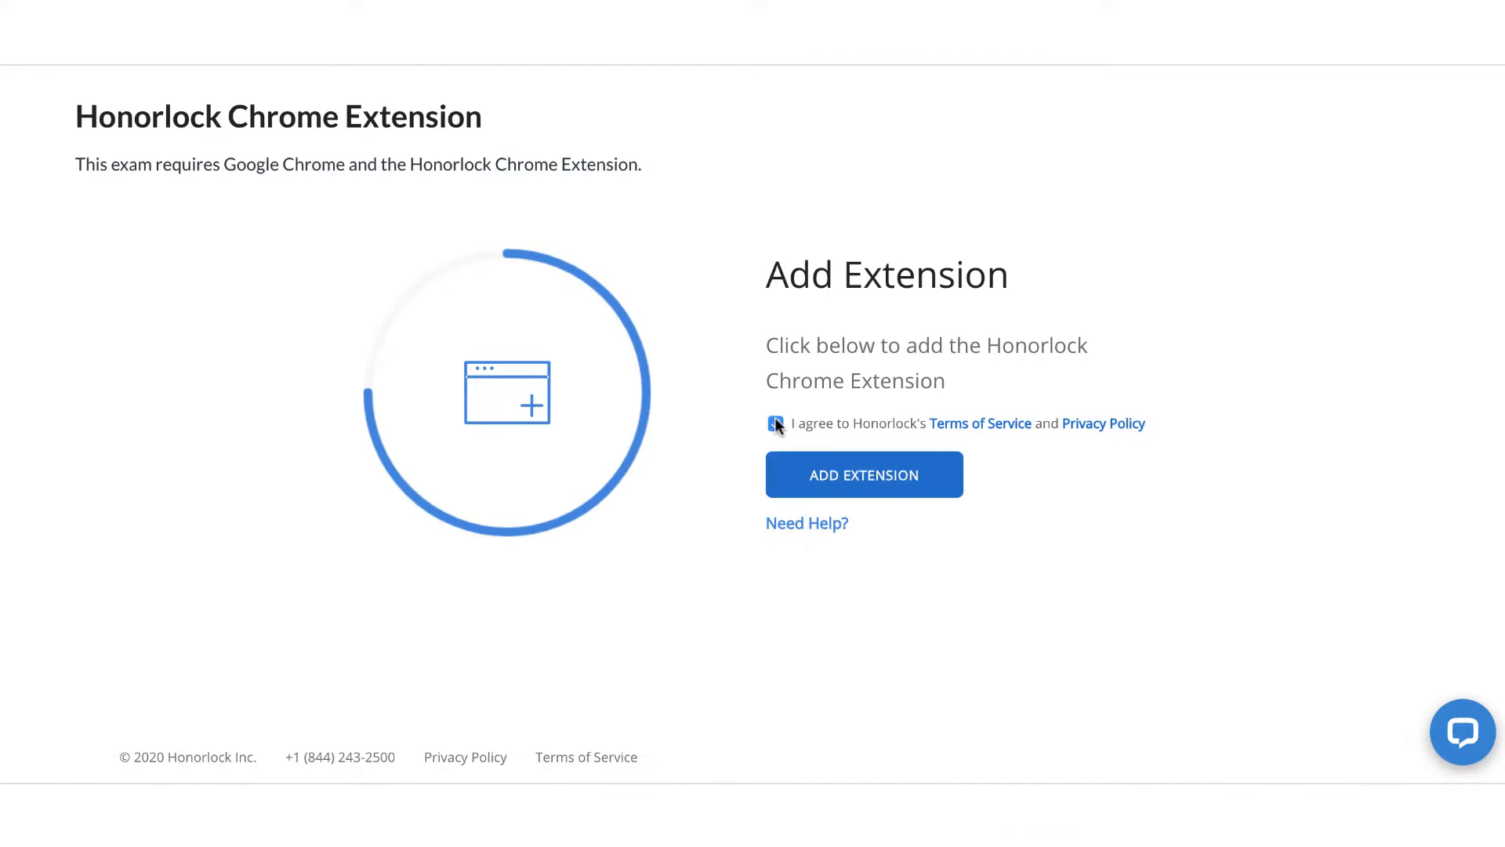
left_click(863, 474)
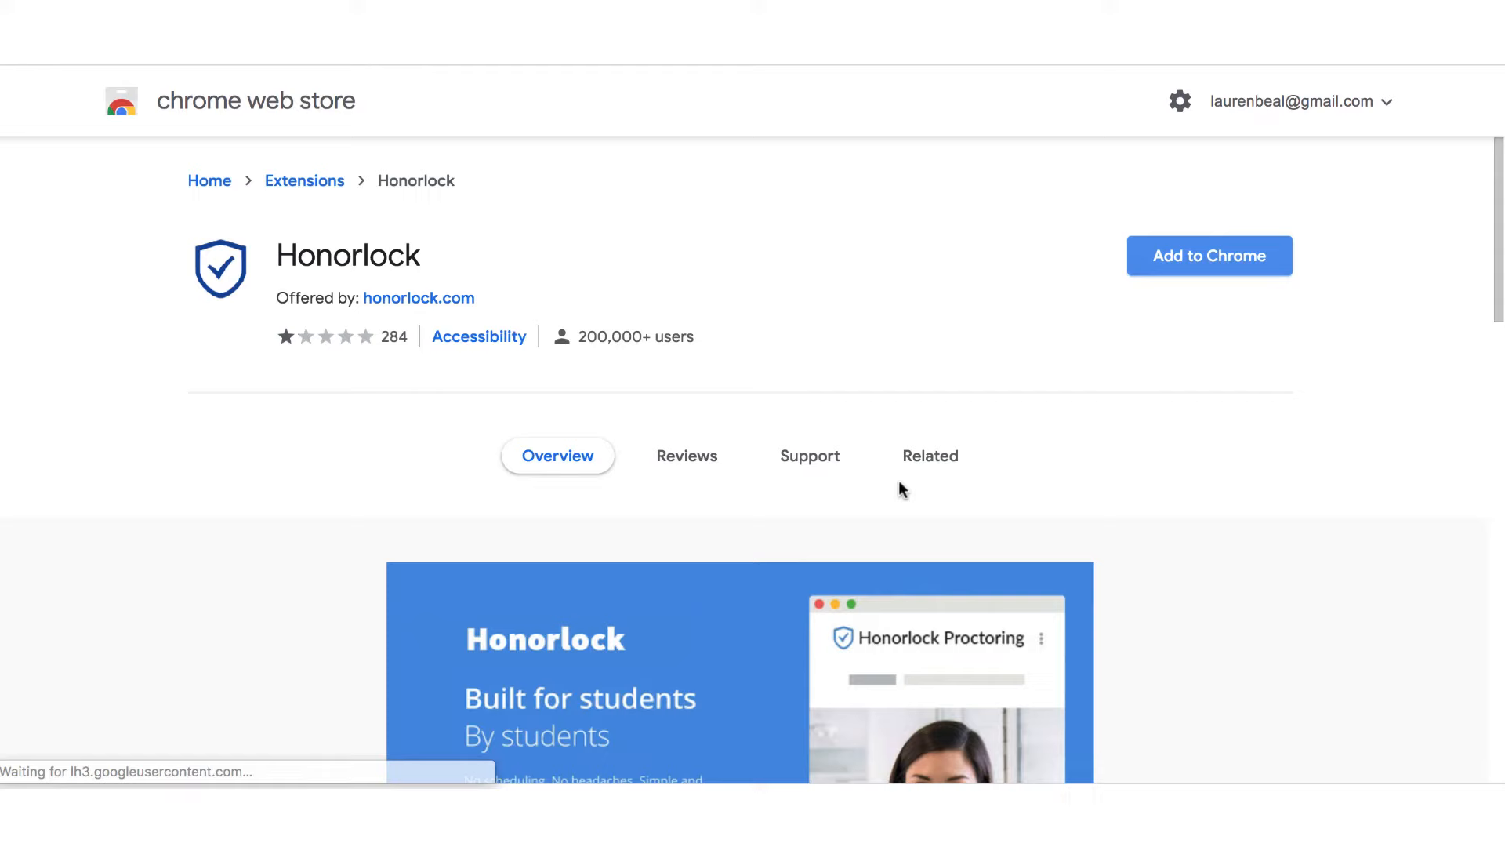
left_click(231, 55)
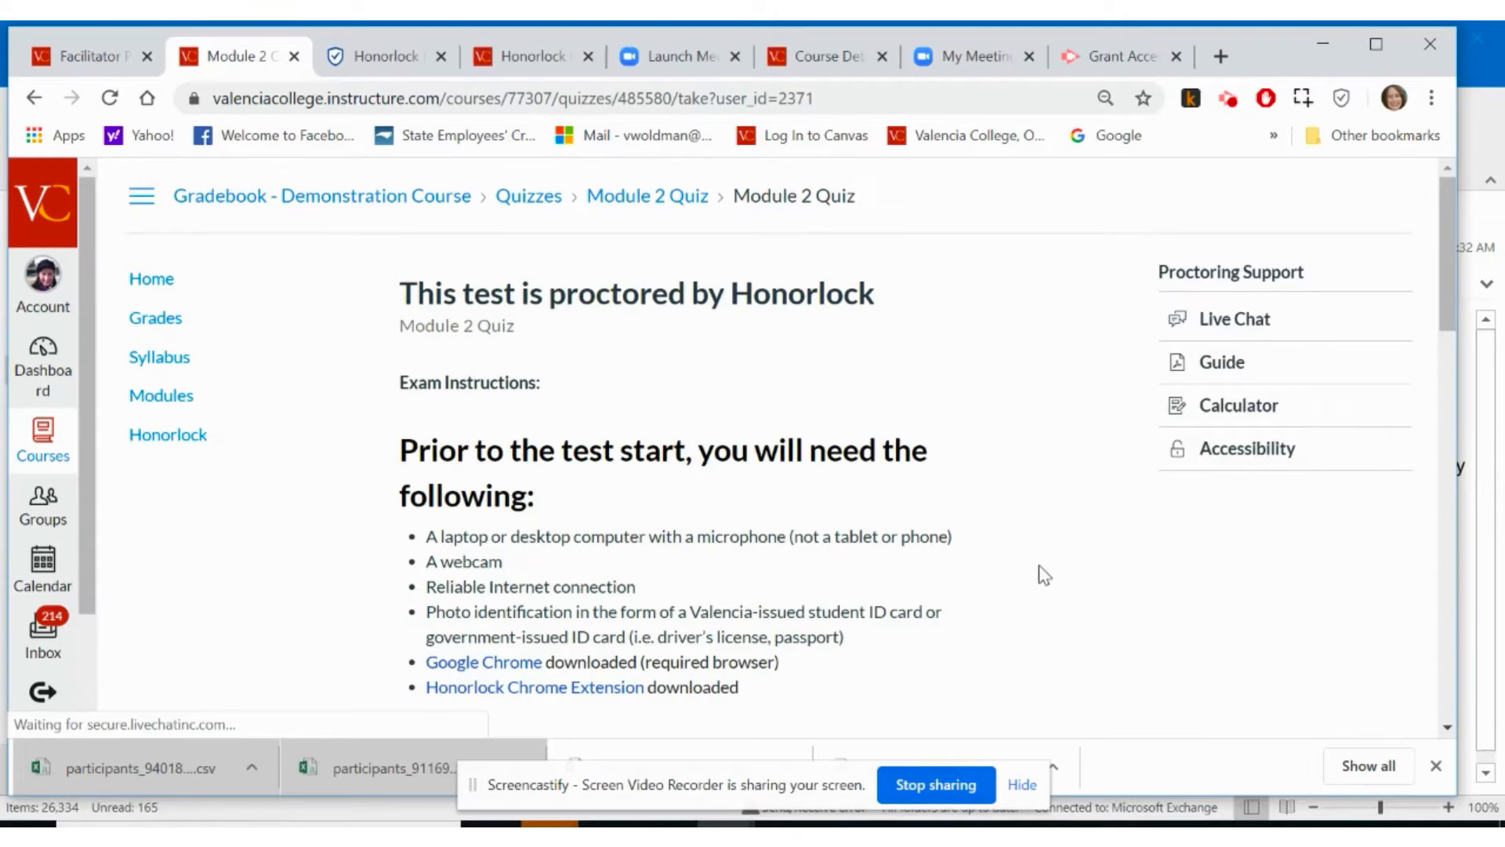
Scroll through the Module 2 Quiz exam instructions and launch Honorlock proctoring.
scroll("down", 3)
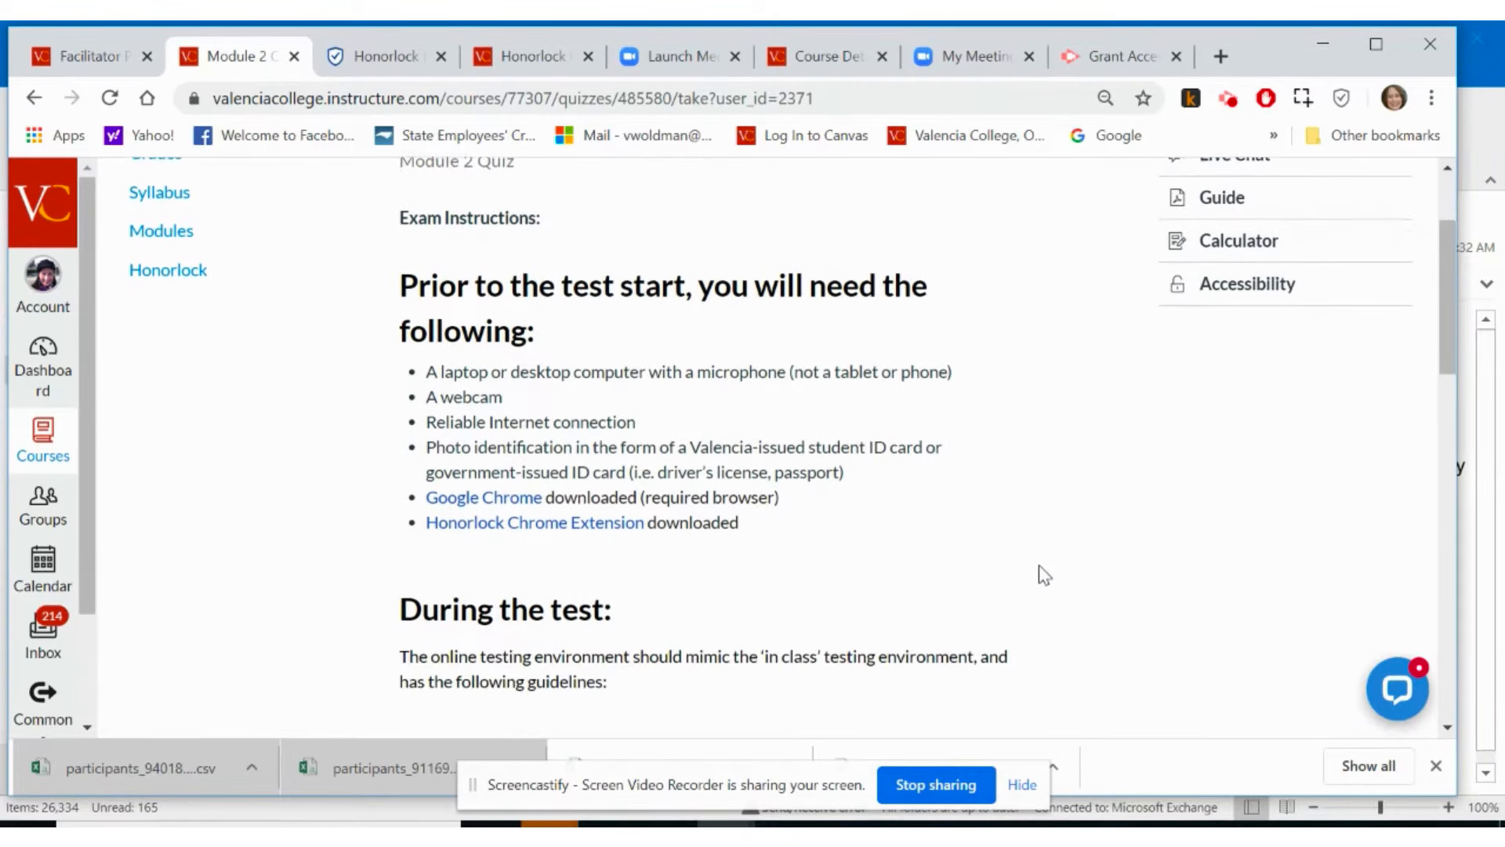
scroll("down", 3)
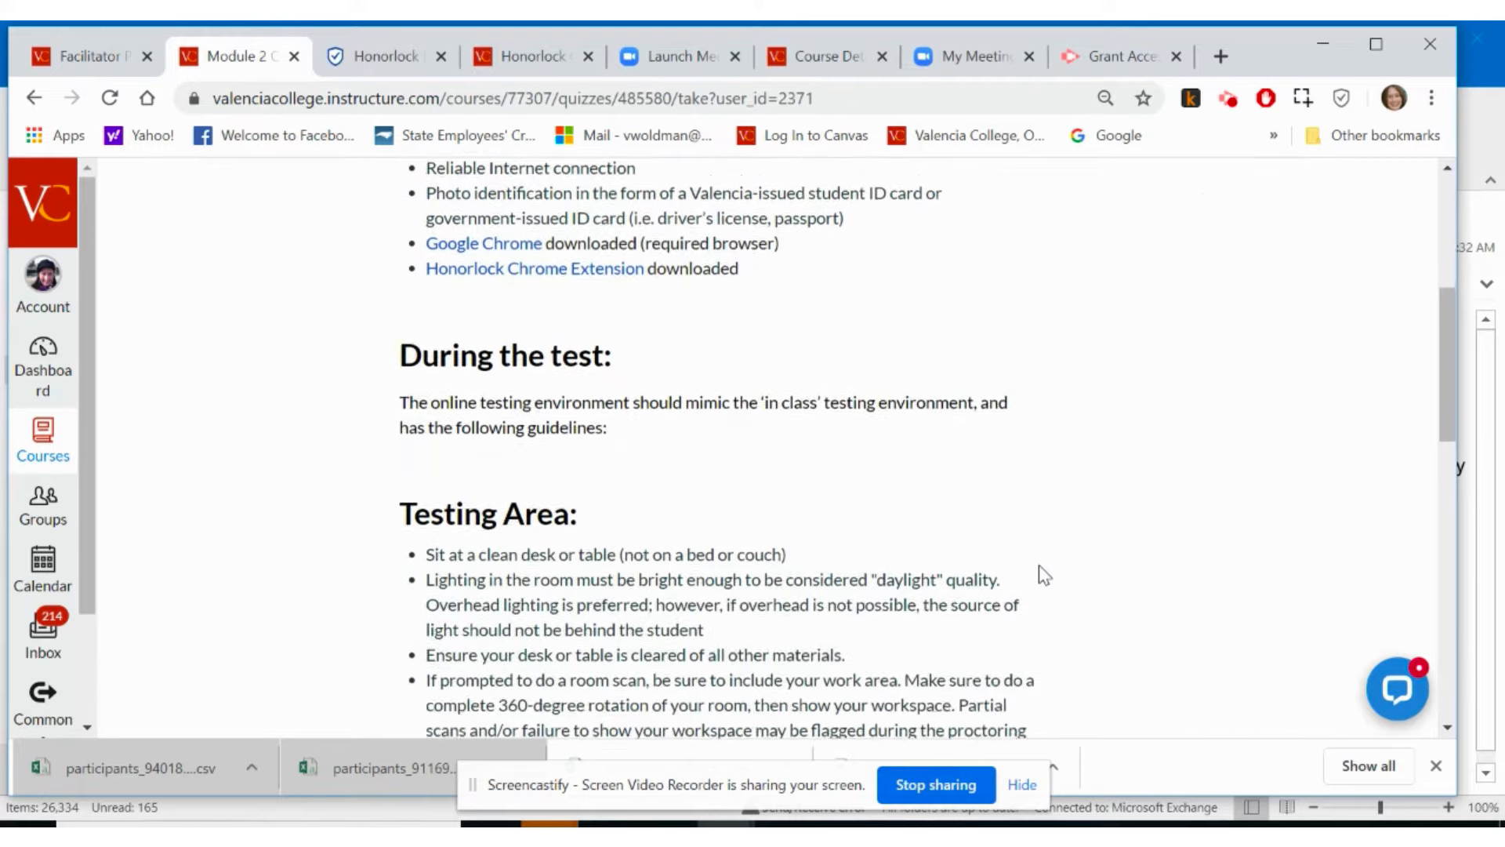
scroll("down", 3)
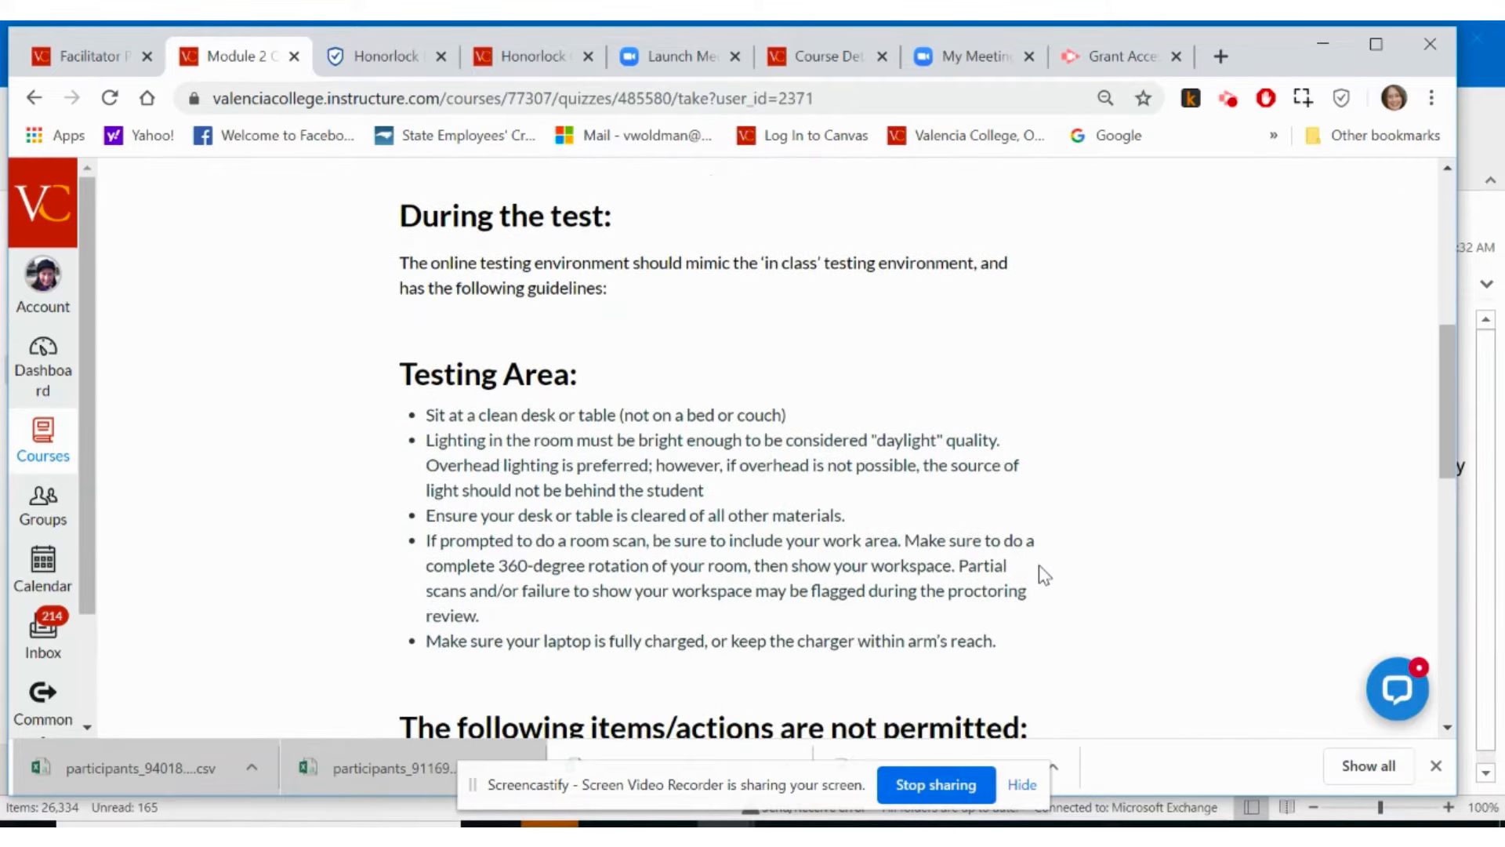
scroll("down", 3)
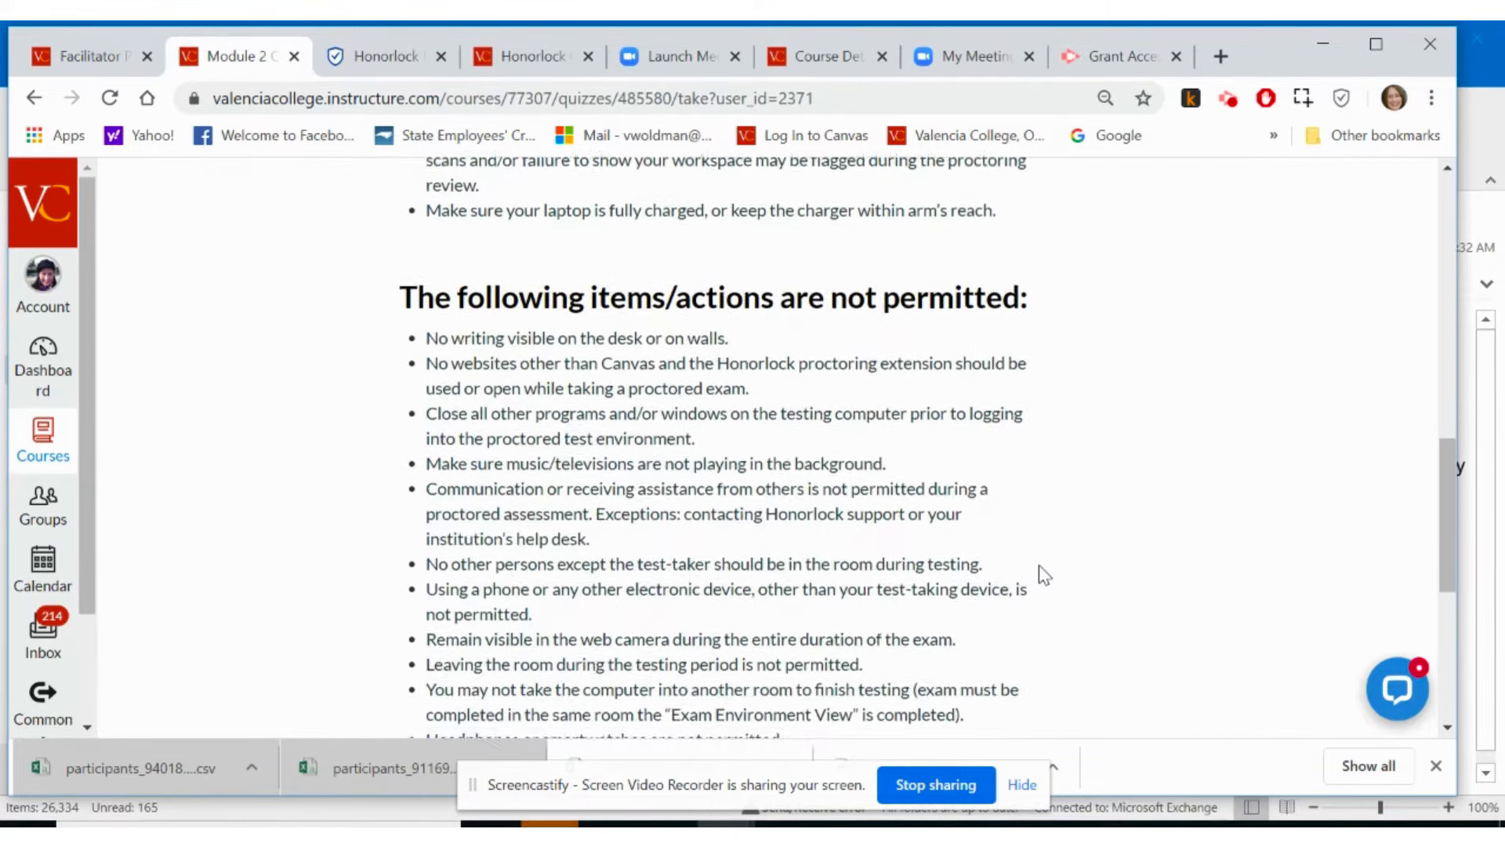
scroll("down", 3)
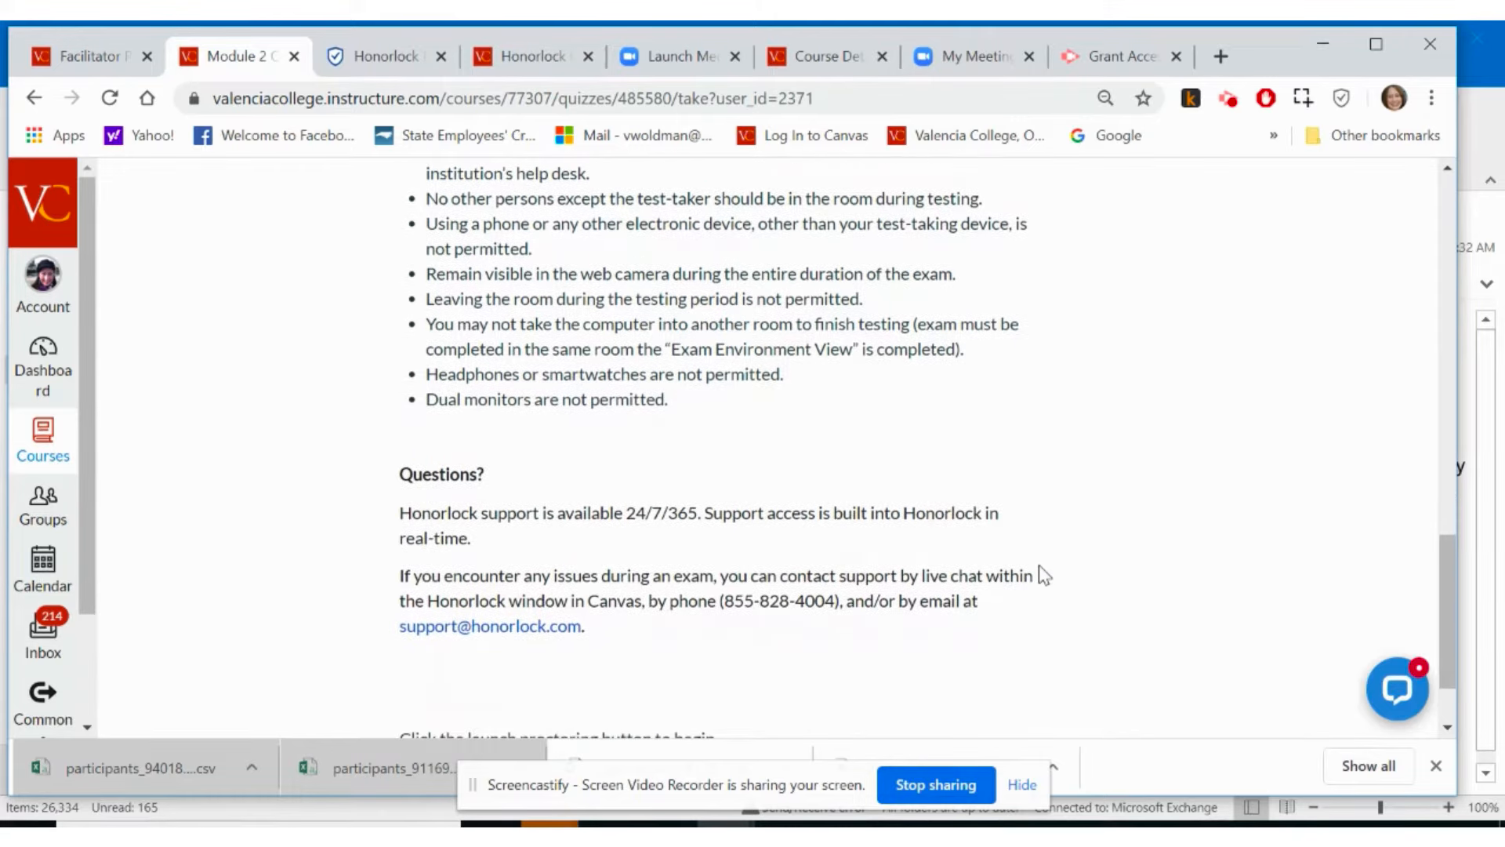
scroll("down", 3)
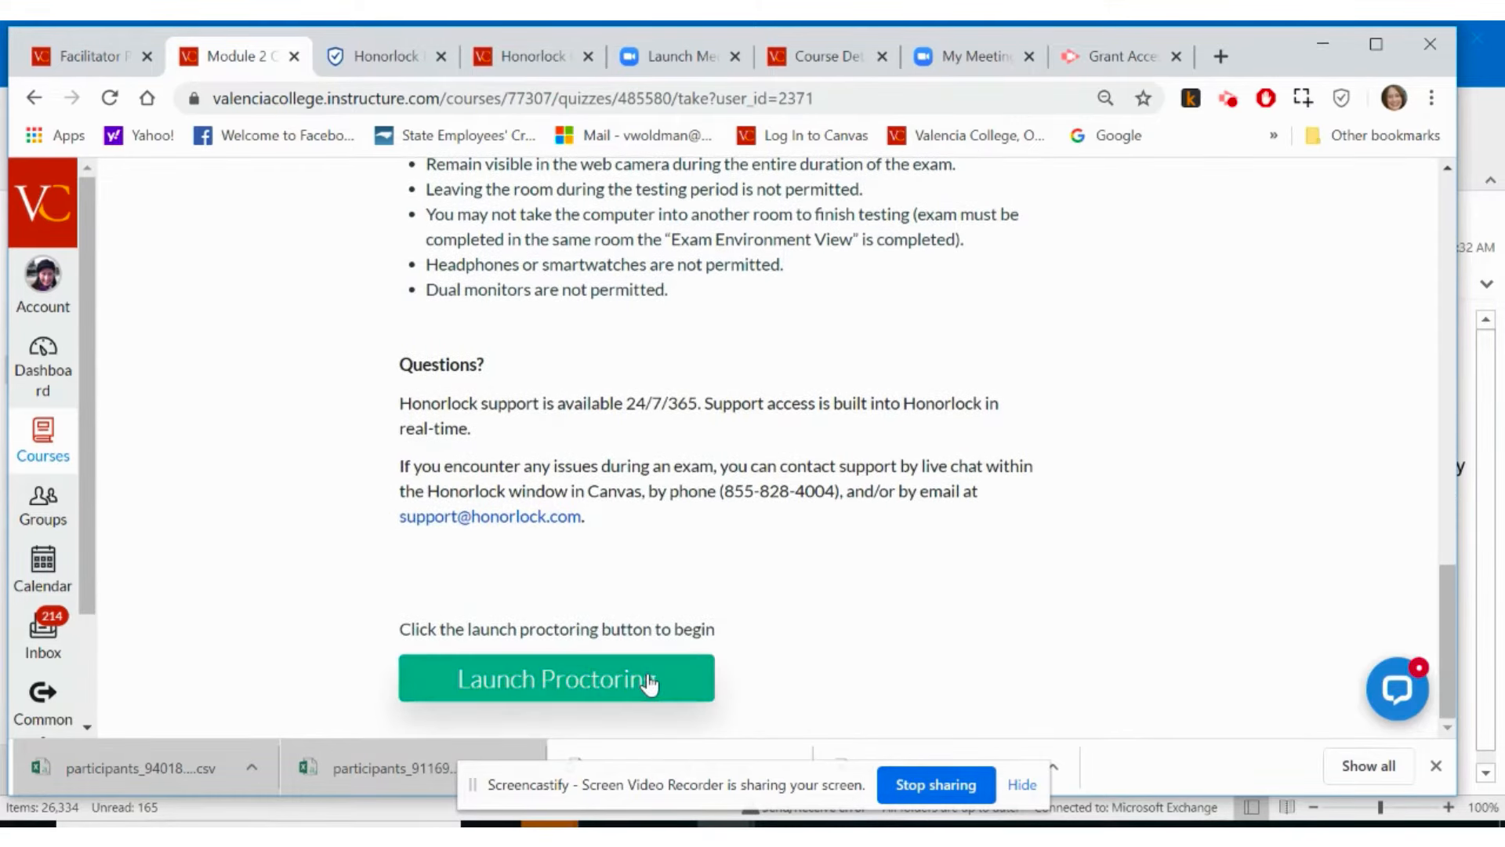
left_click(556, 677)
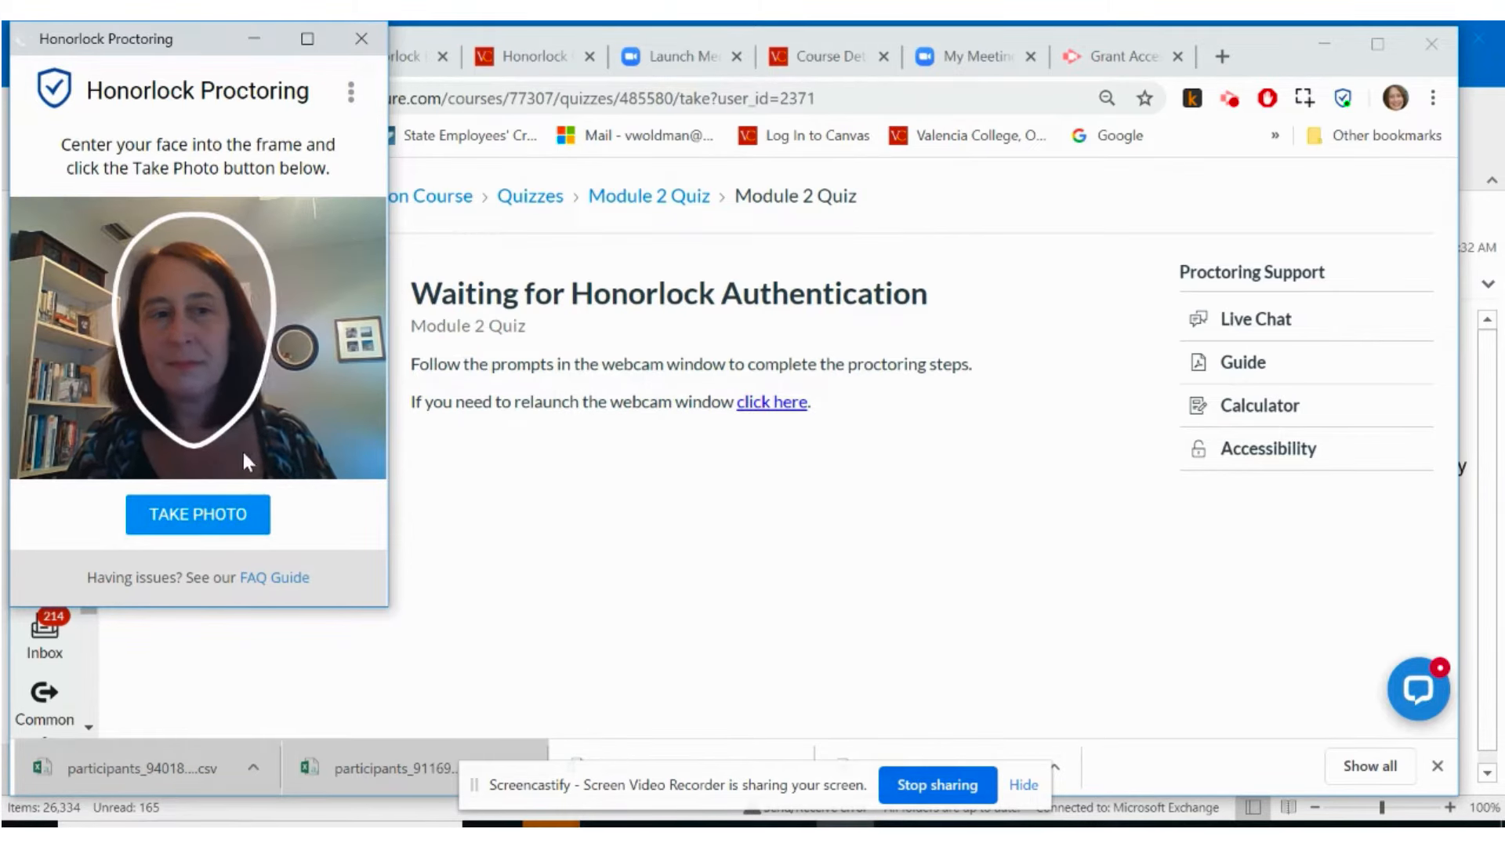
mouse_move(198, 527)
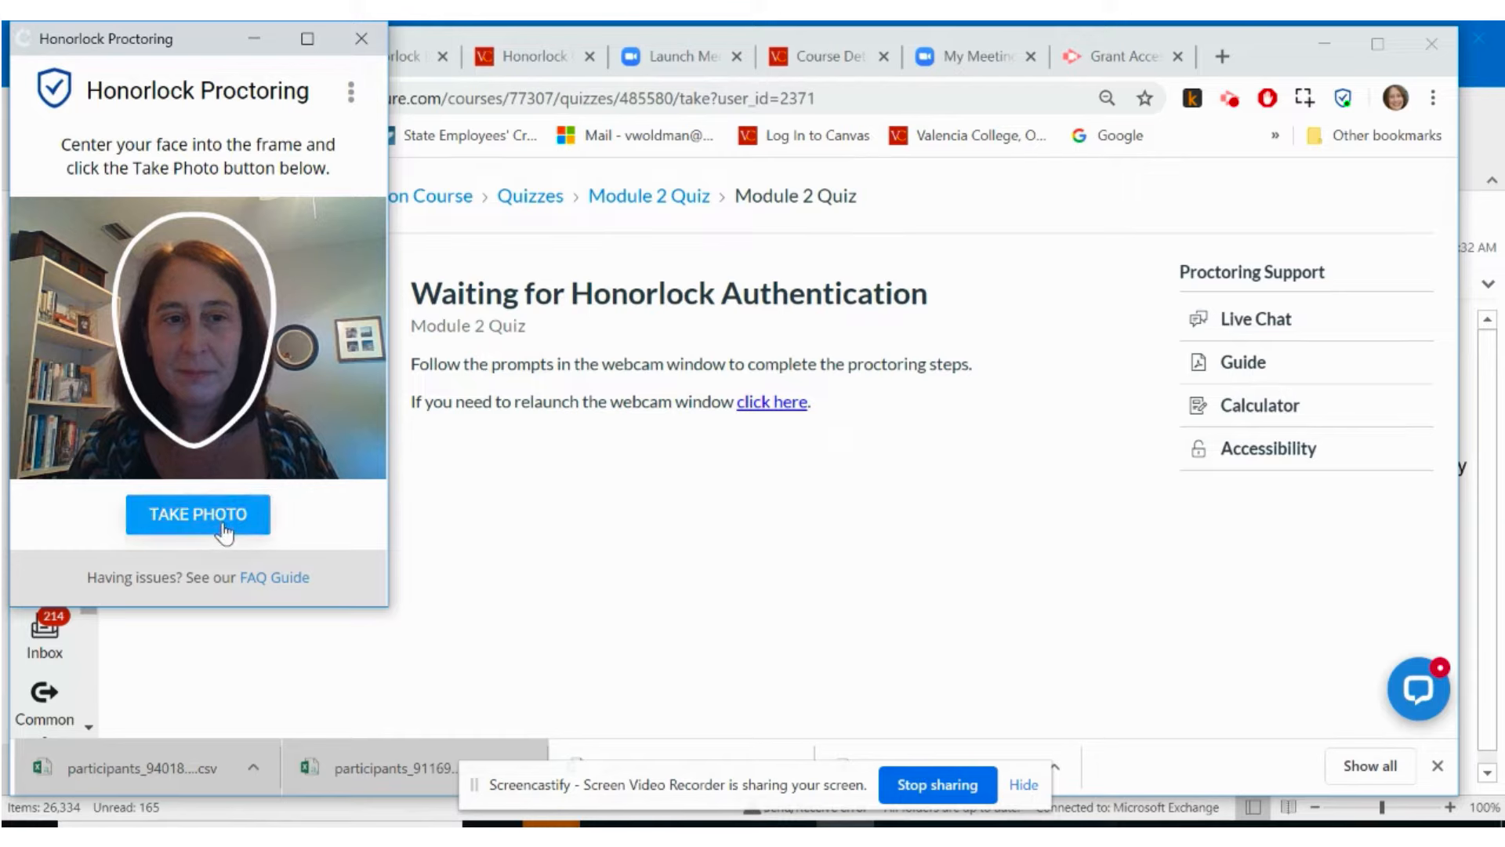
Take the face photo in the Honorlock webcam window.
left_click(199, 513)
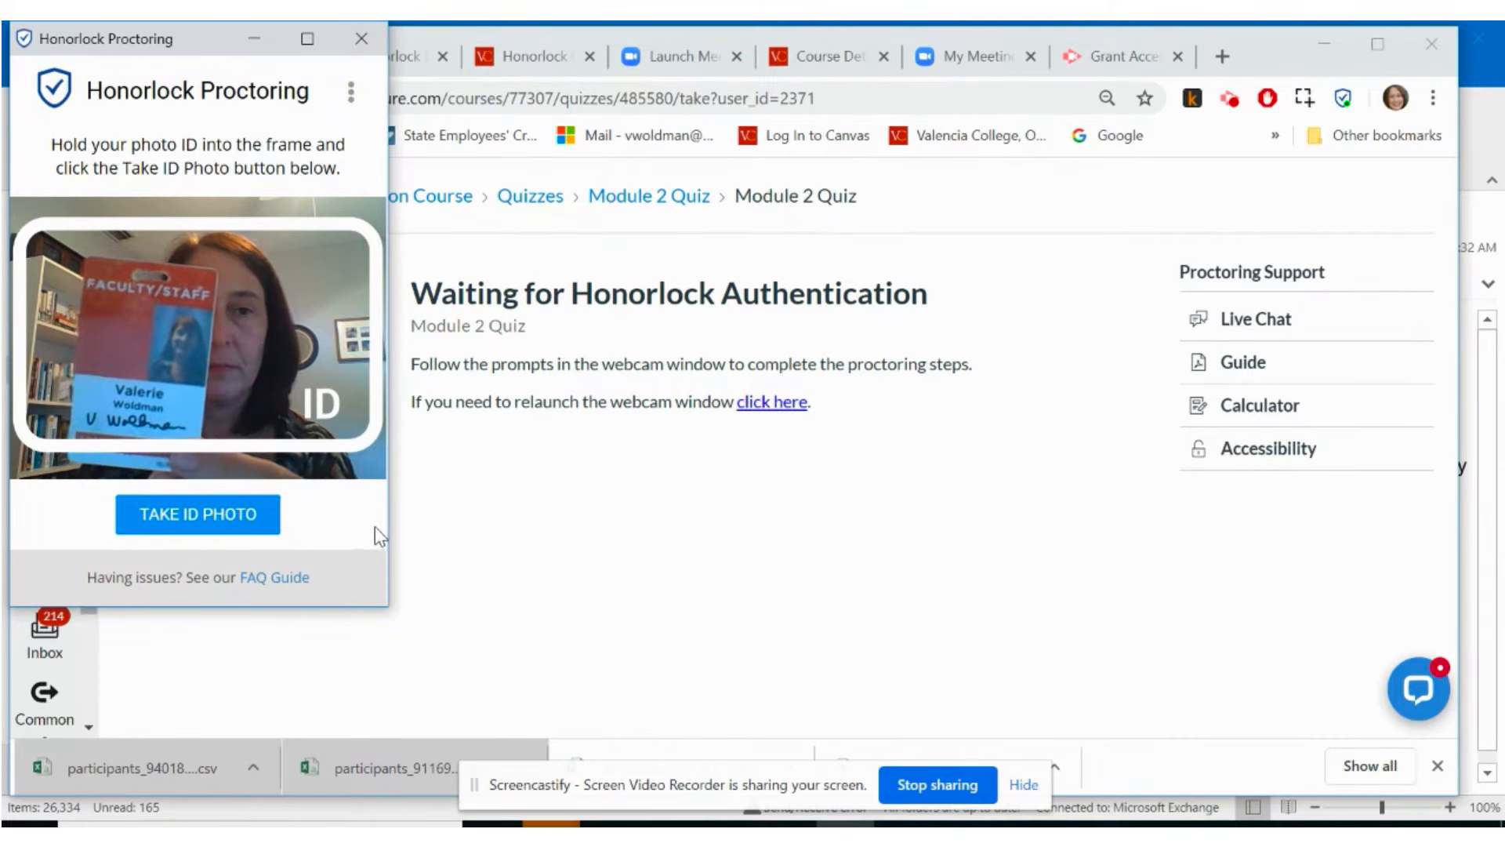
Photograph the ID card, complete the 360-degree room scan, and approve its replay.
left_click(197, 514)
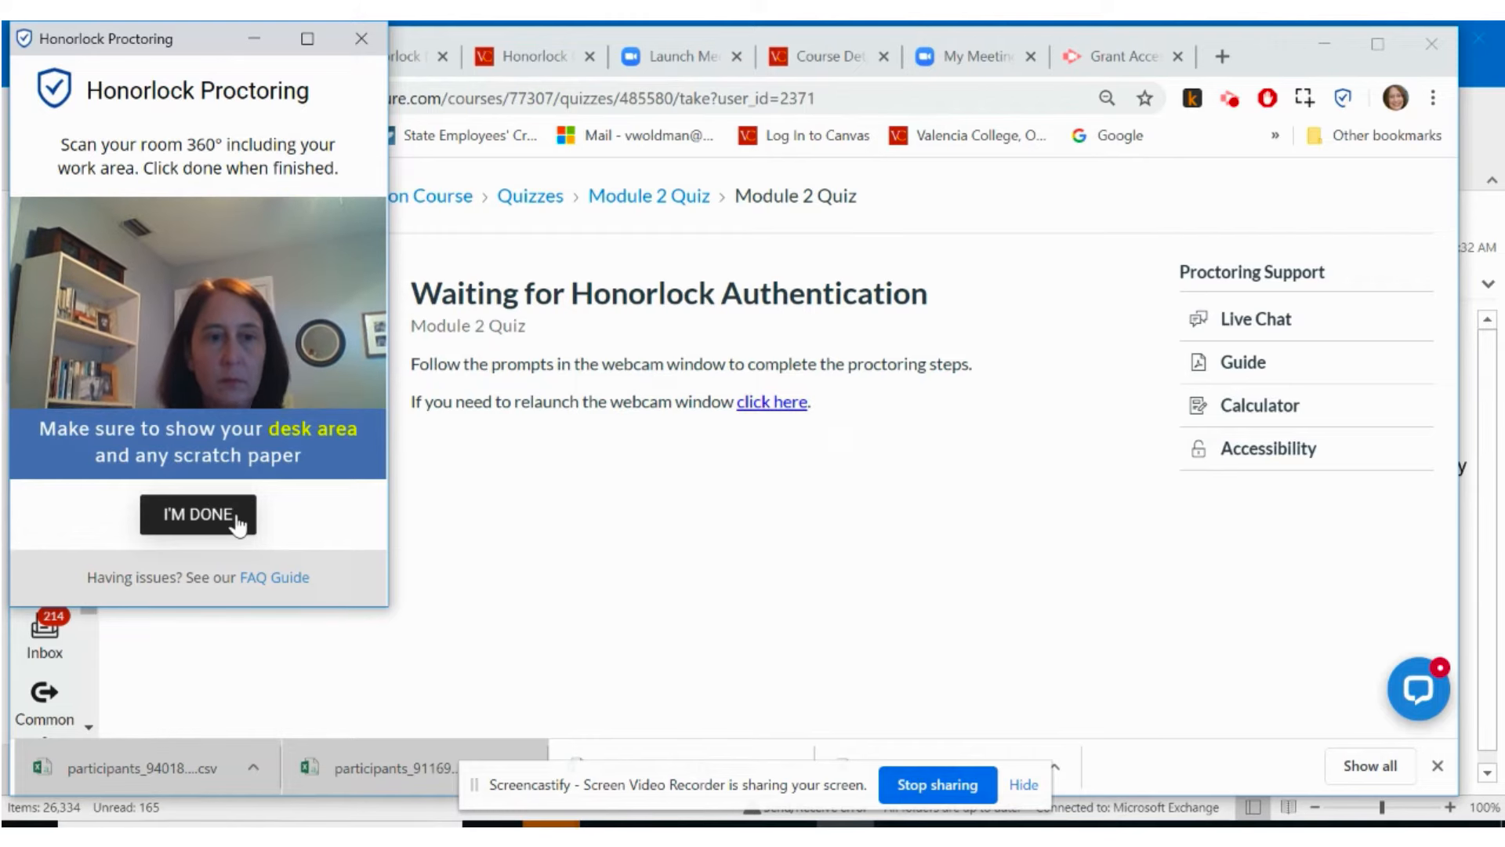
left_click(198, 514)
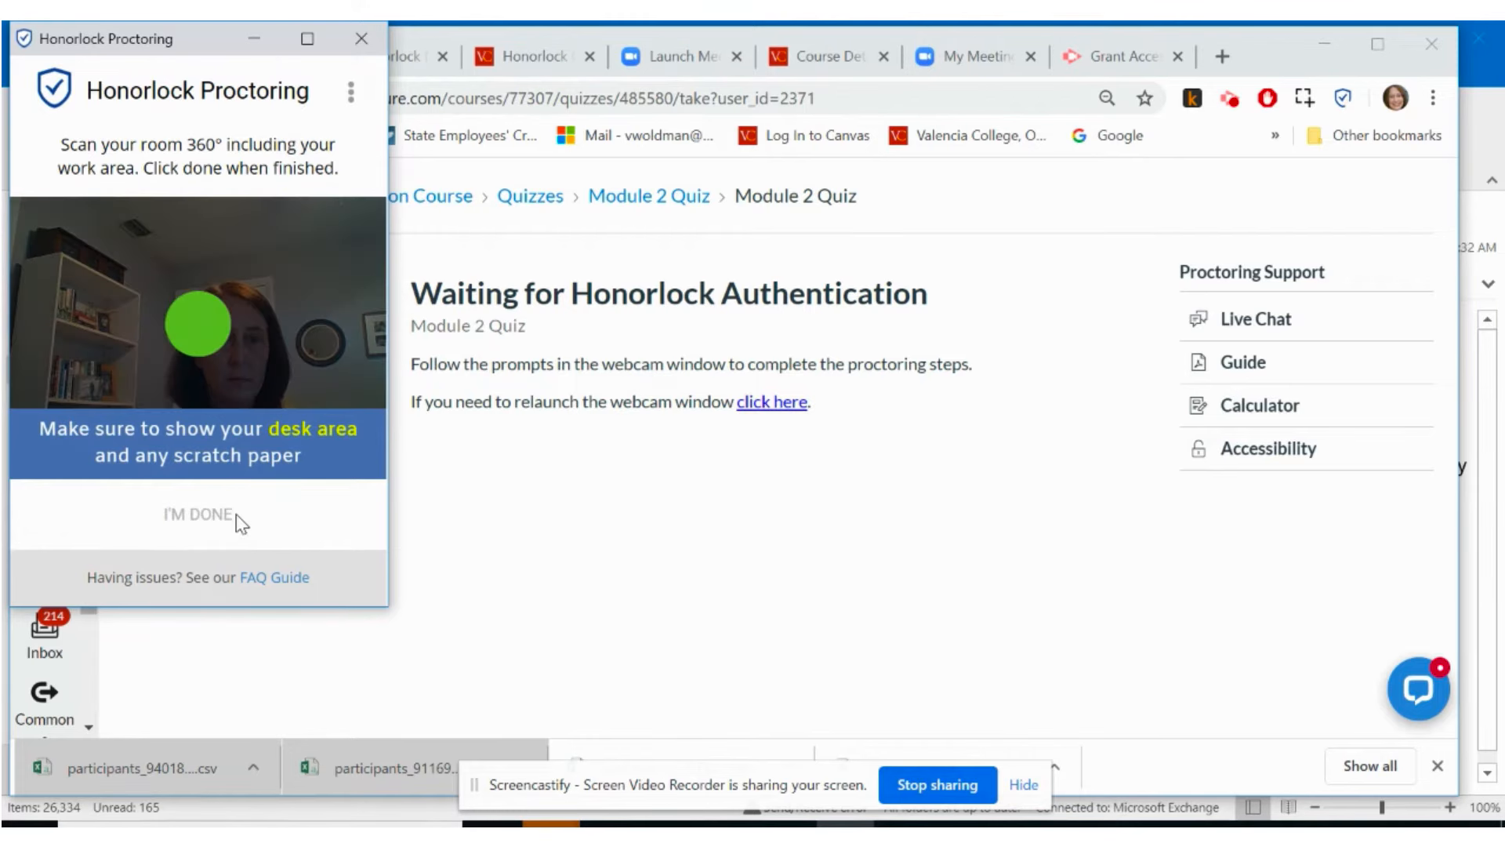
left_click(198, 514)
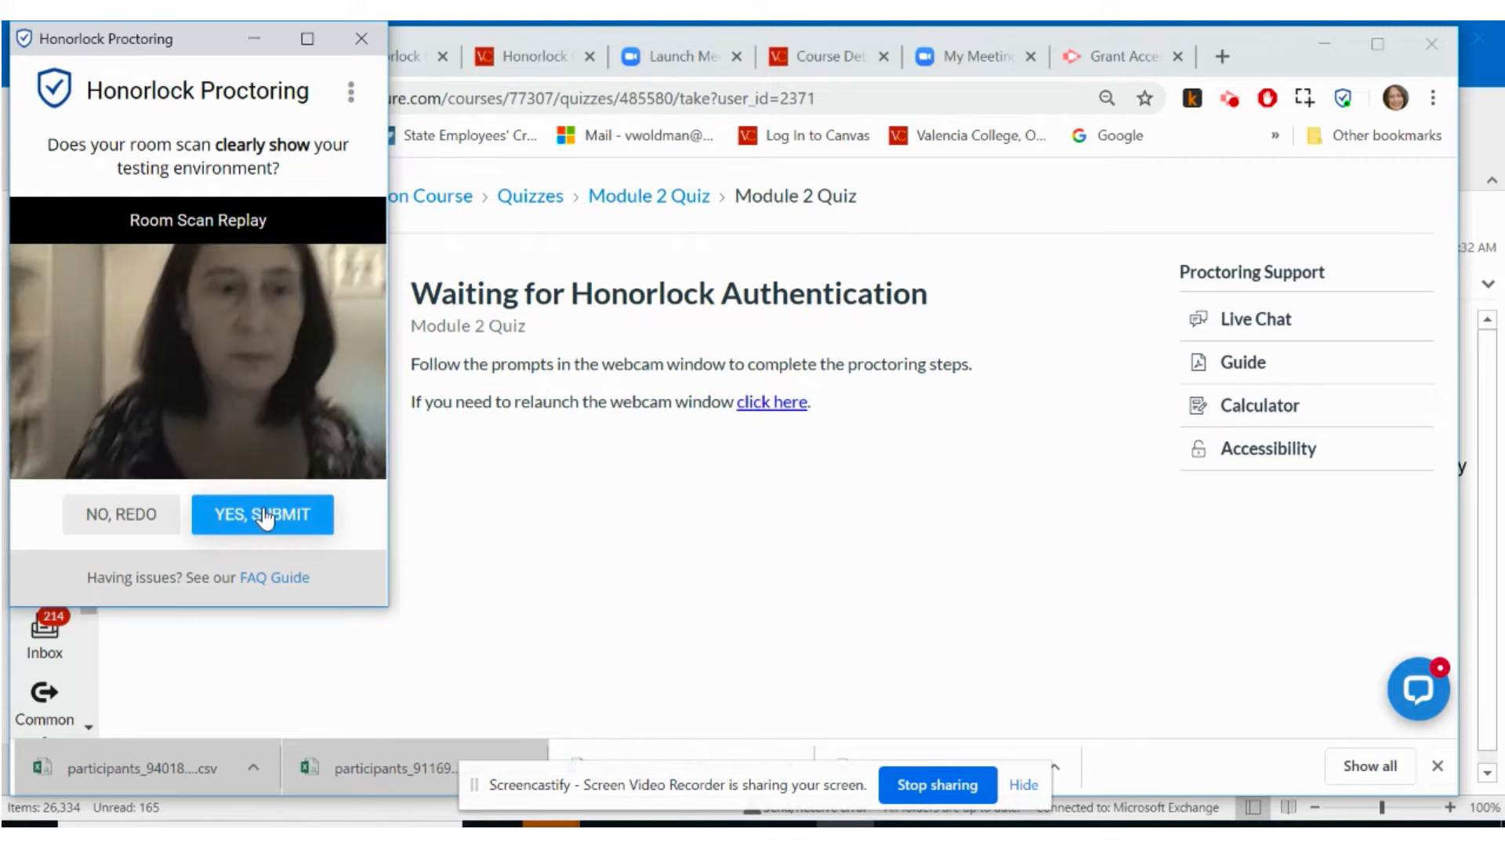
left_click(262, 514)
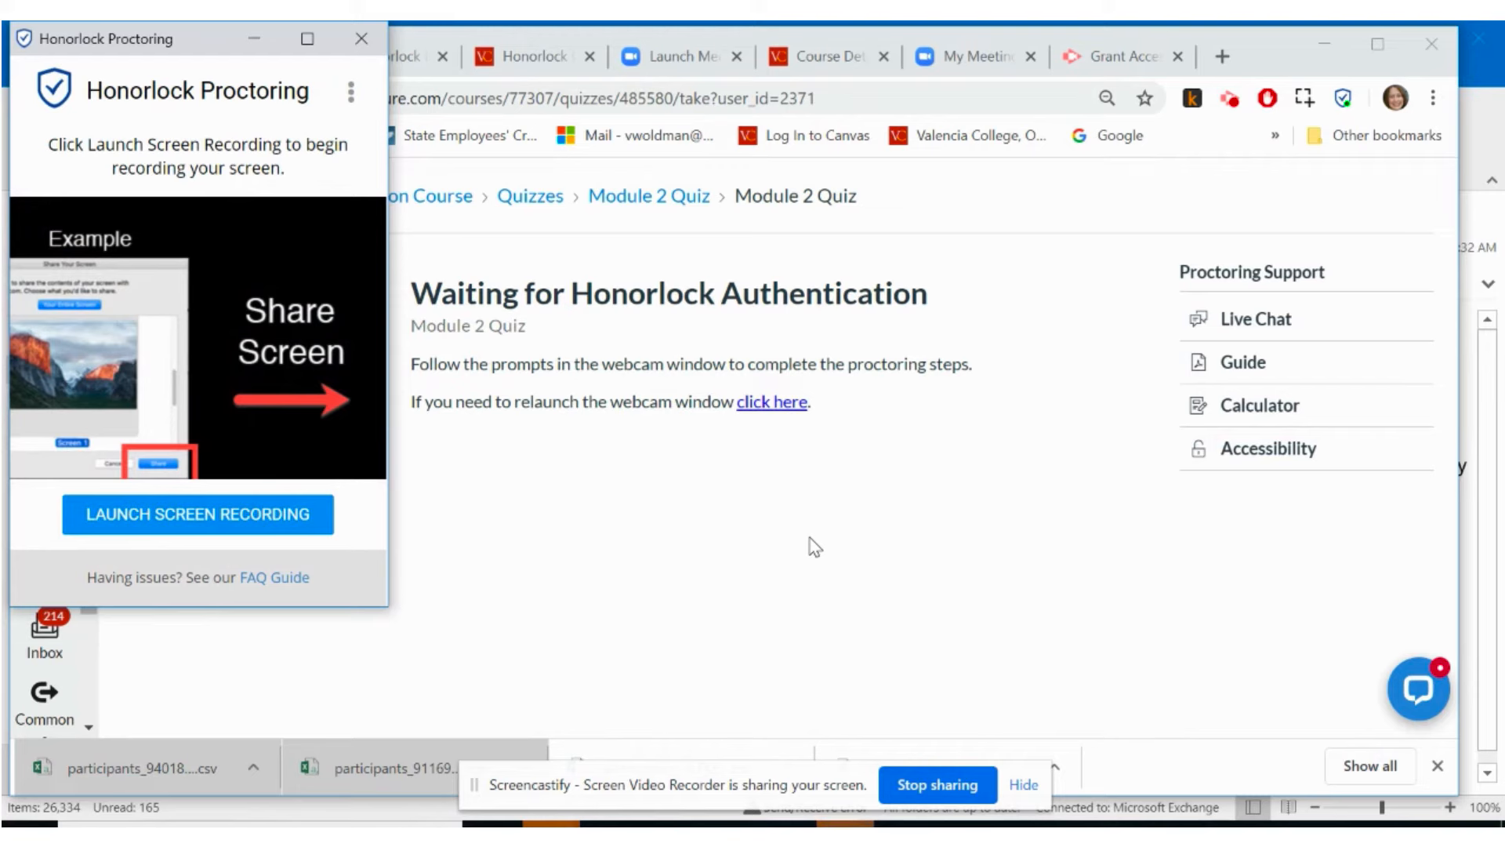
mouse_move(799, 555)
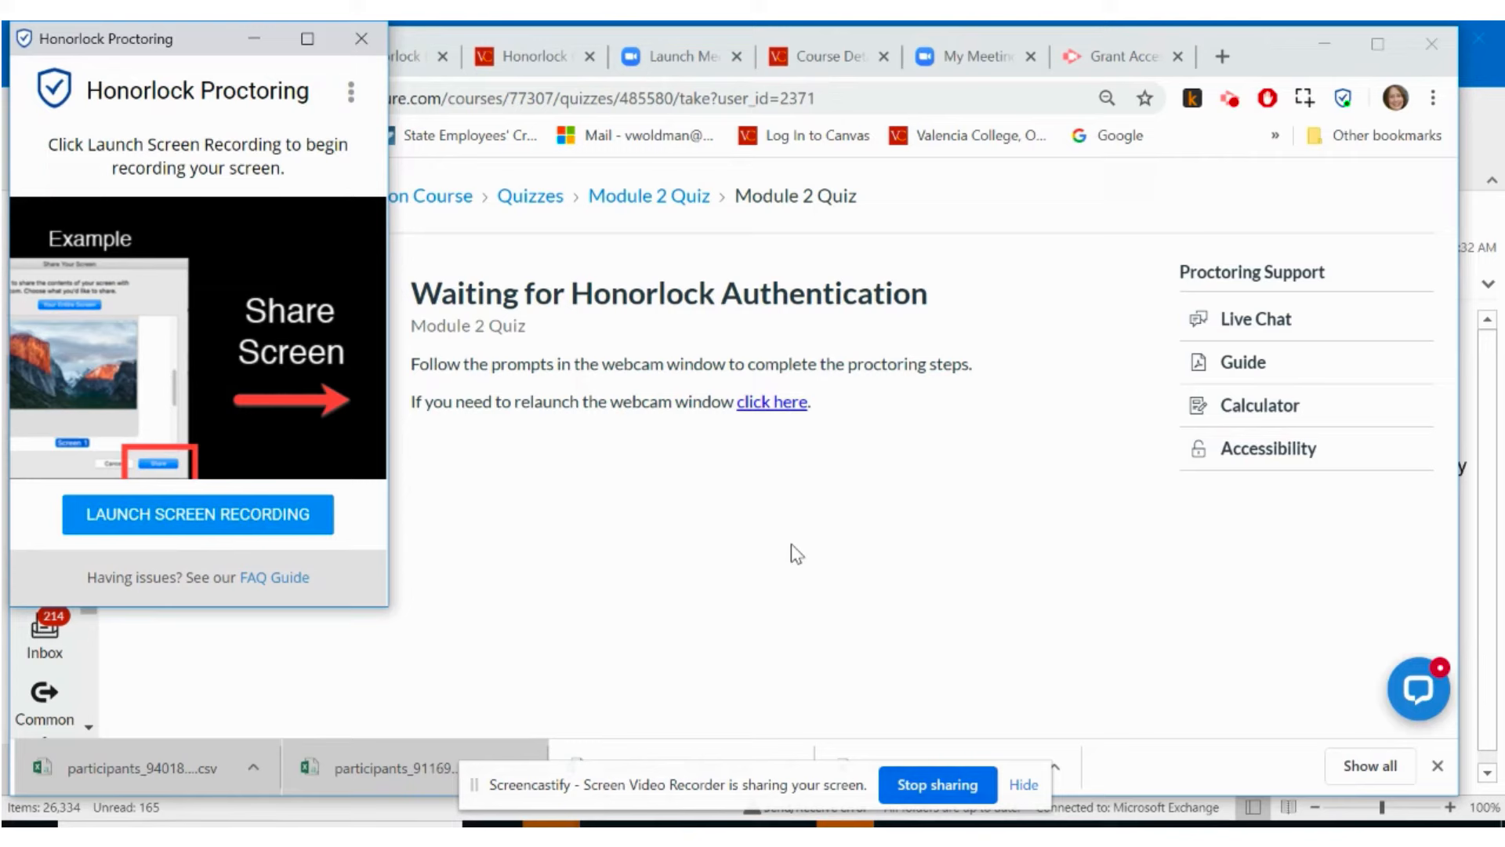
mouse_move(419, 557)
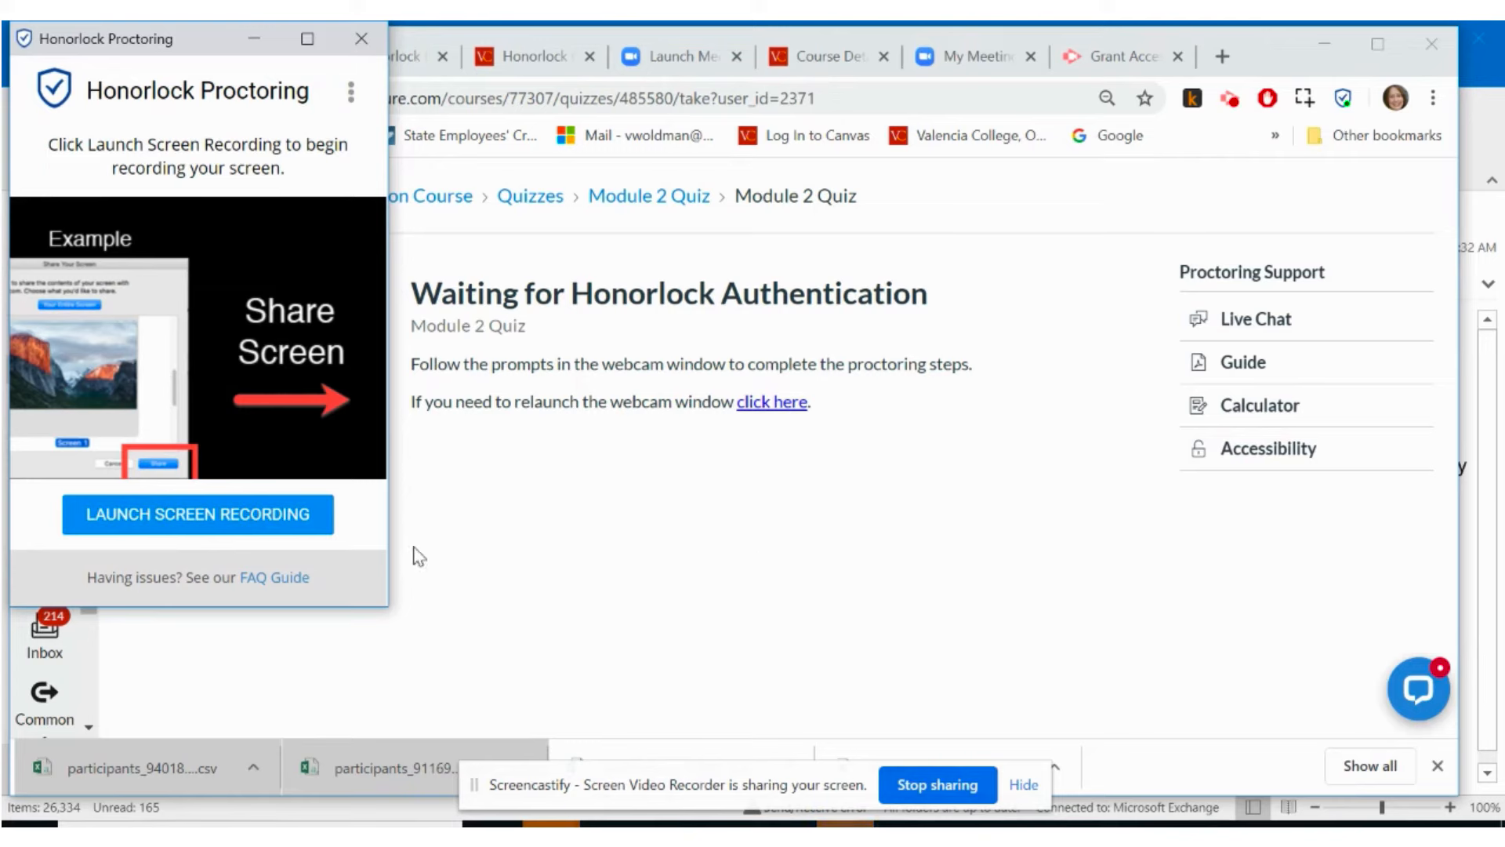
Share the entire screen with Honorlock and begin the proctored quiz.
left_click(198, 513)
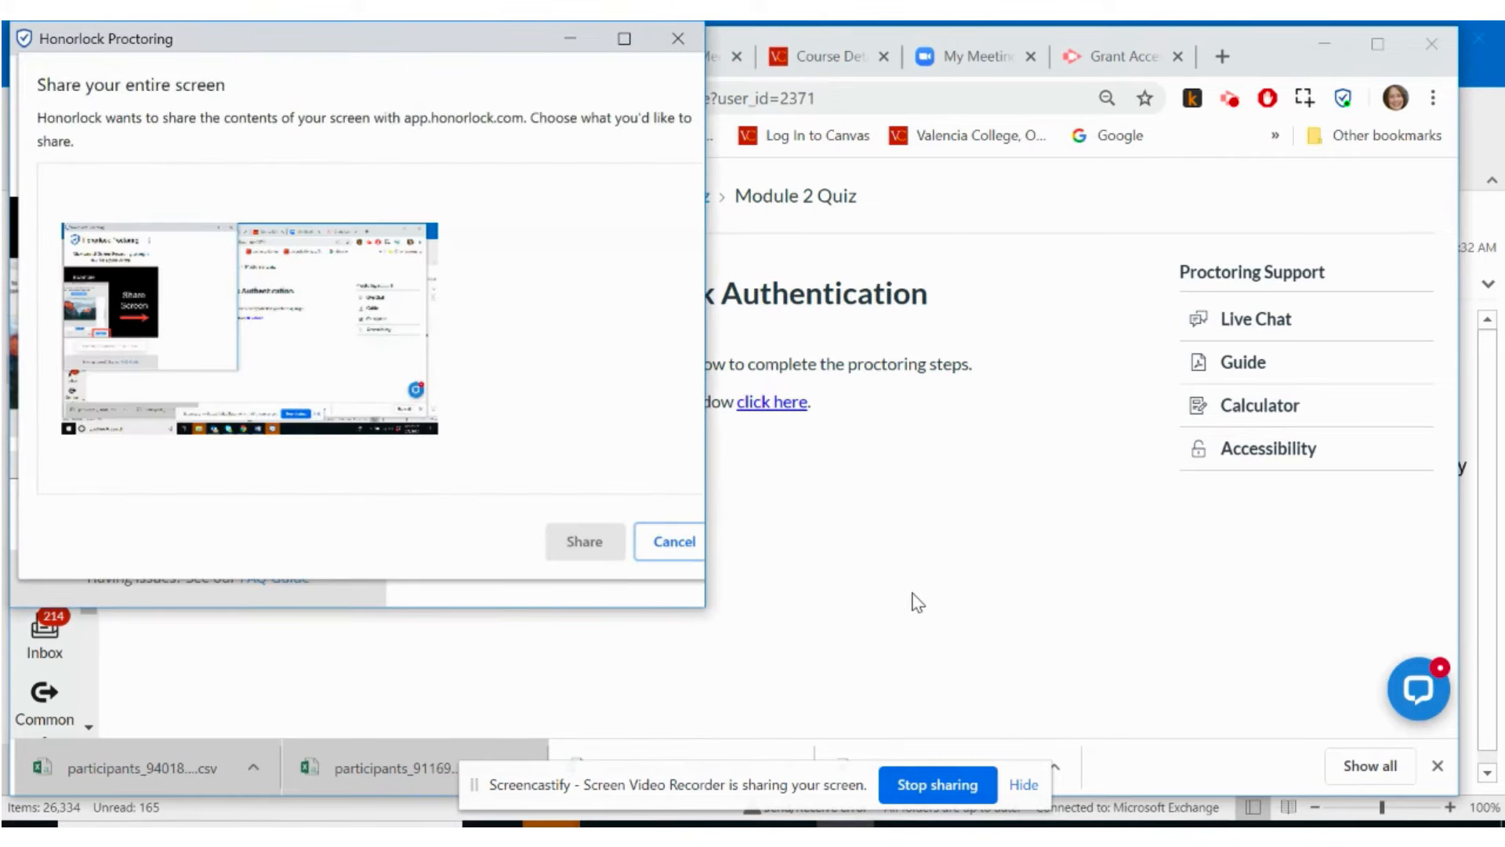
left_click(249, 326)
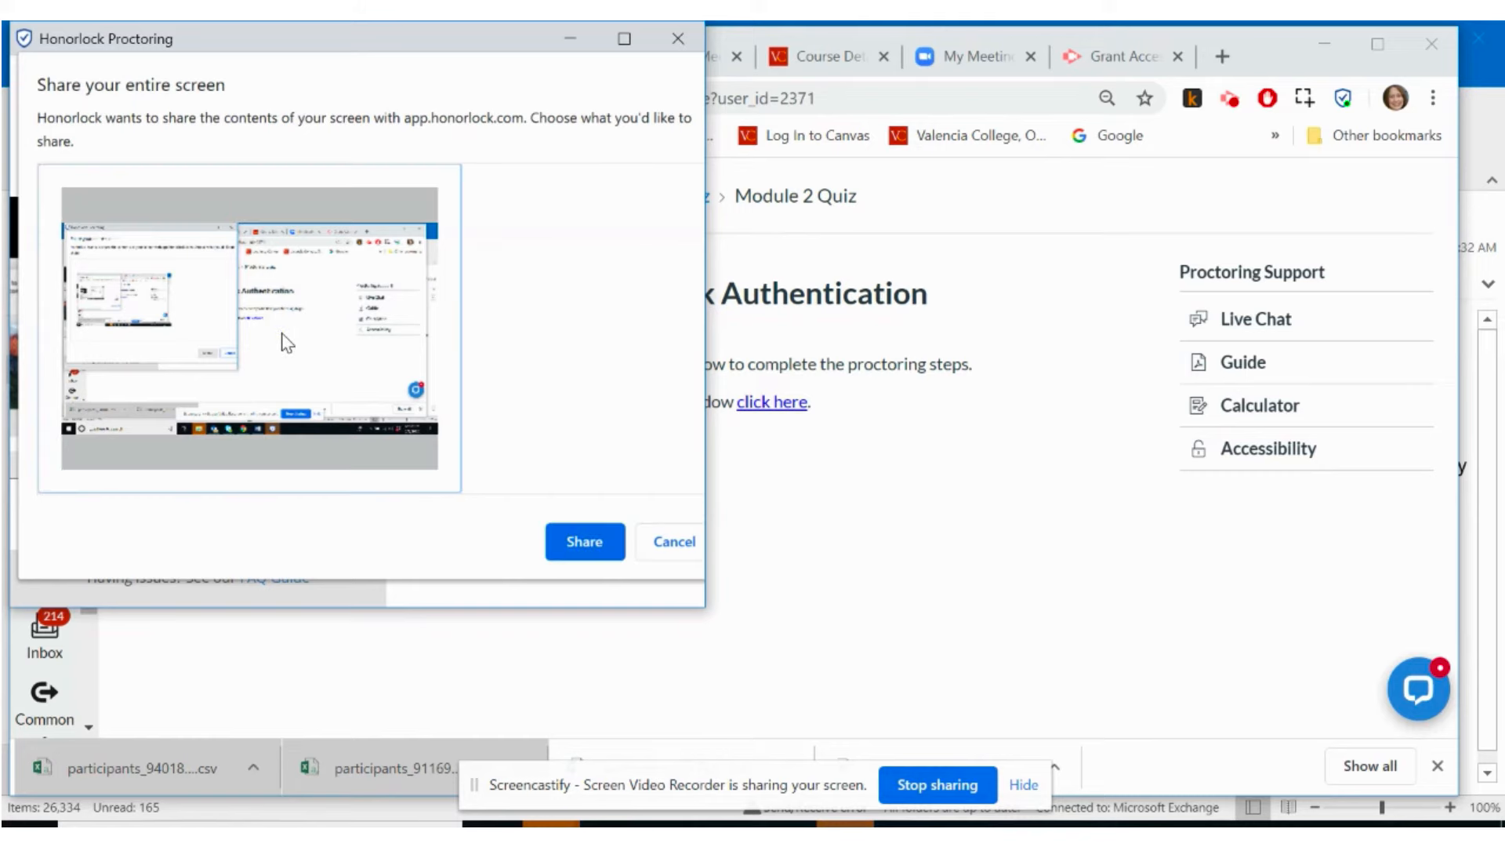
left_click(585, 542)
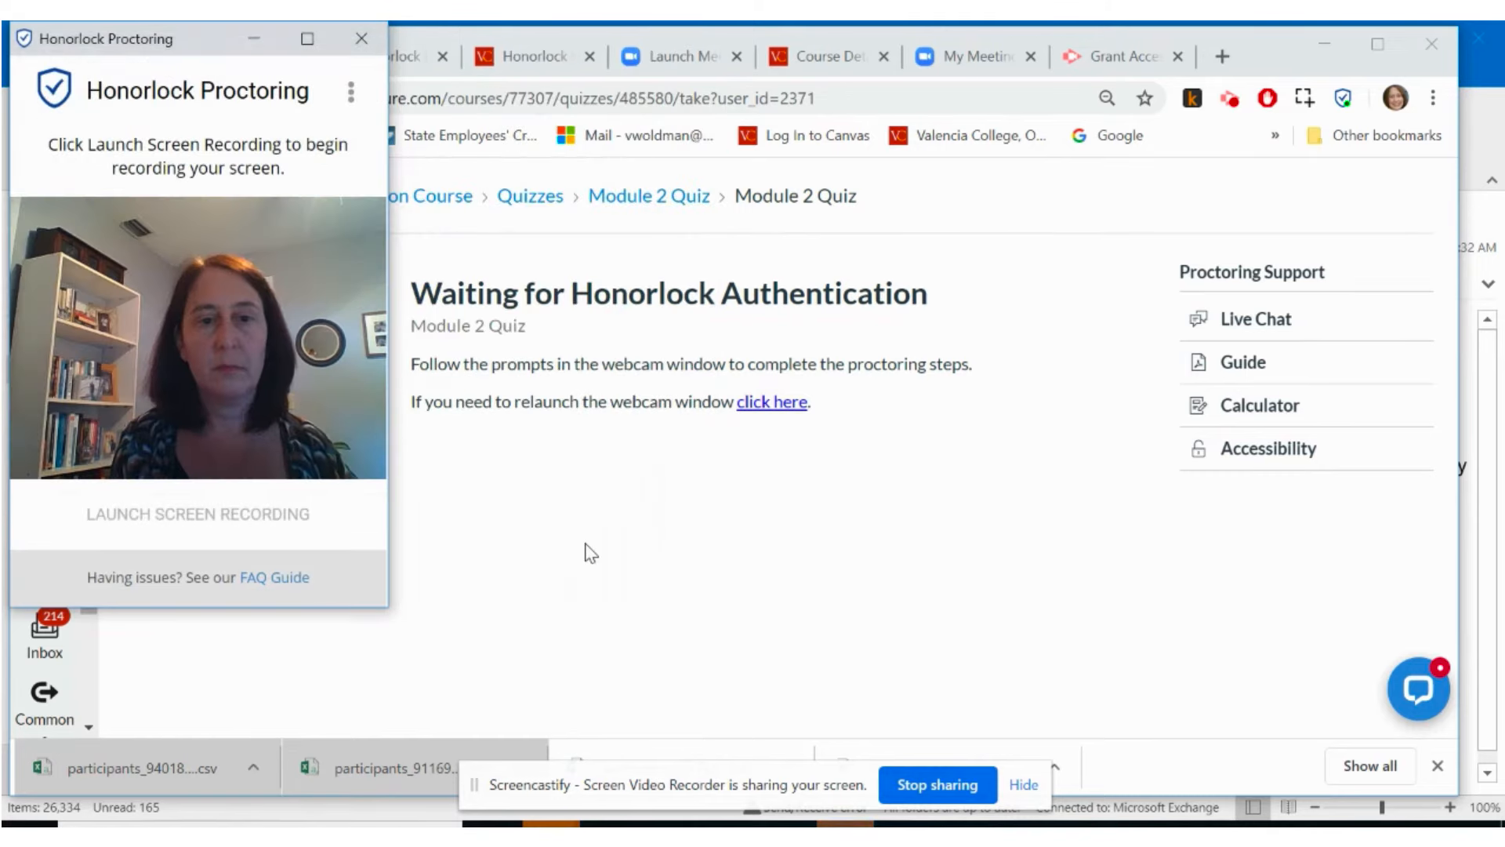
left_click(197, 513)
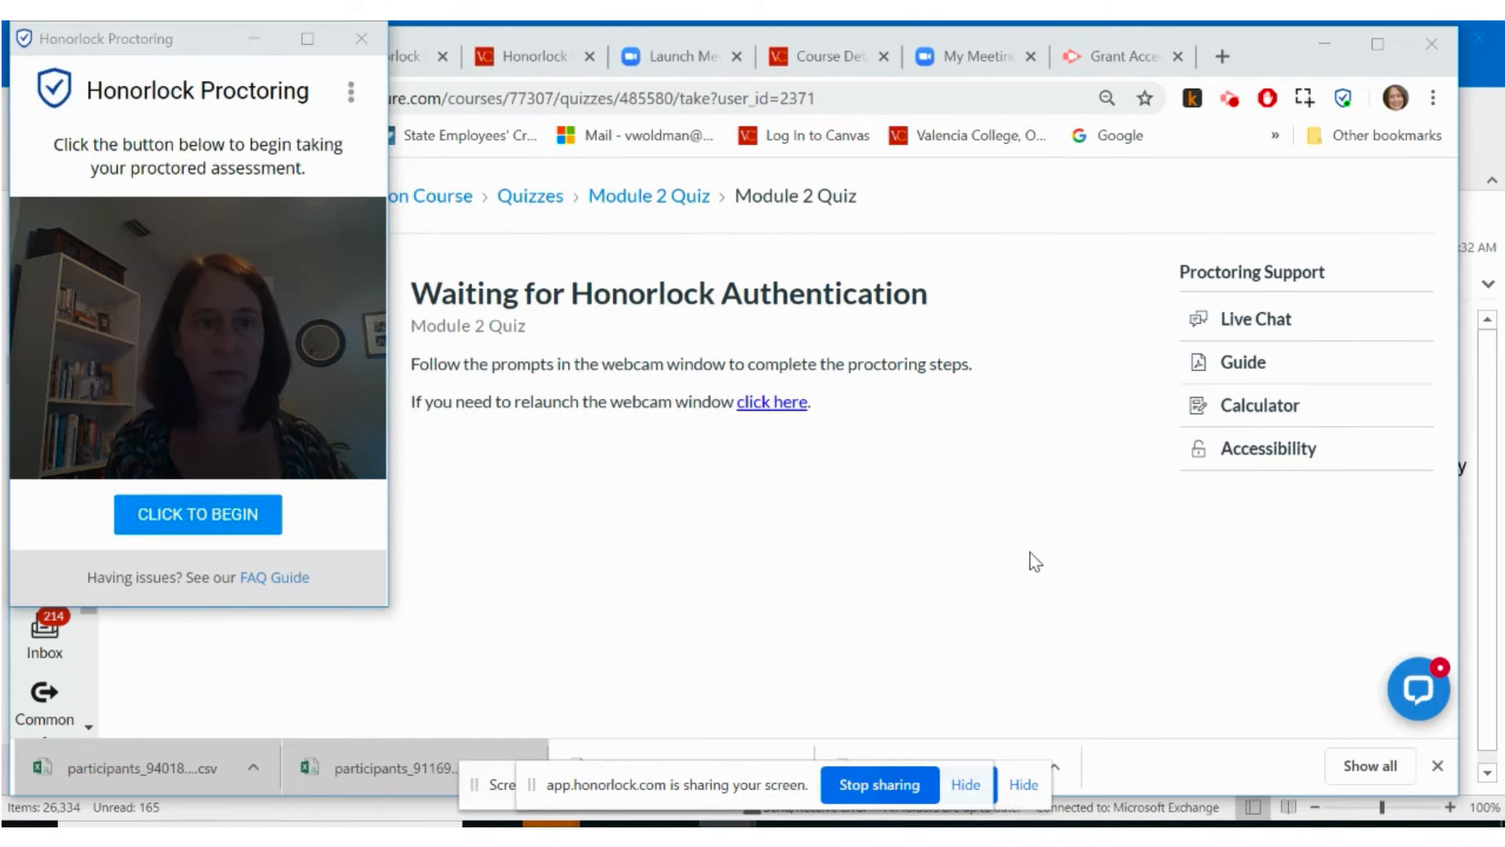
left_click(196, 514)
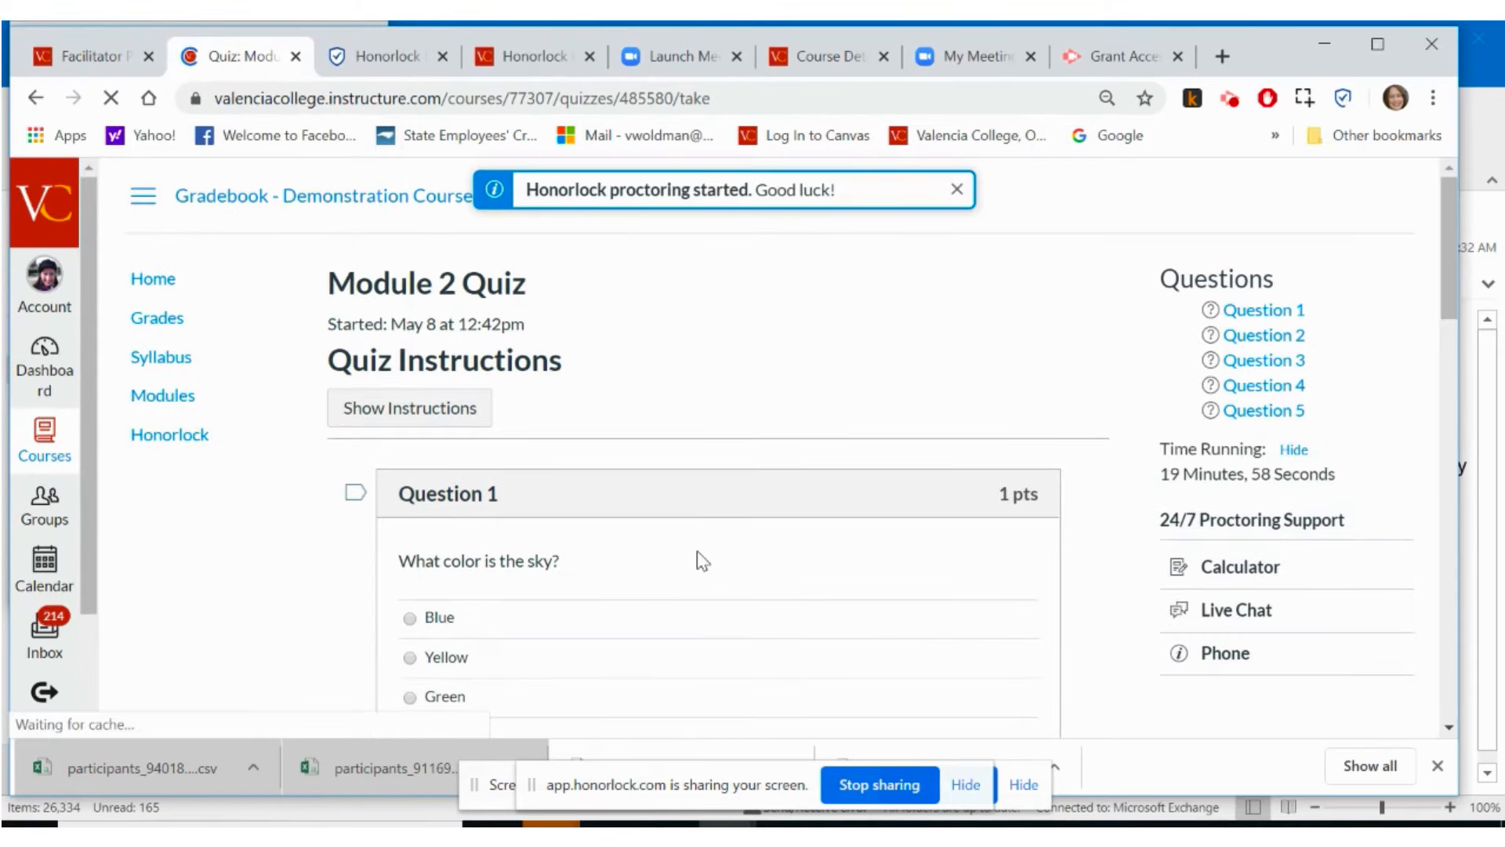
Select Blue for Question 1 and bring up the Honorlock Calculator.
scroll("down", 3)
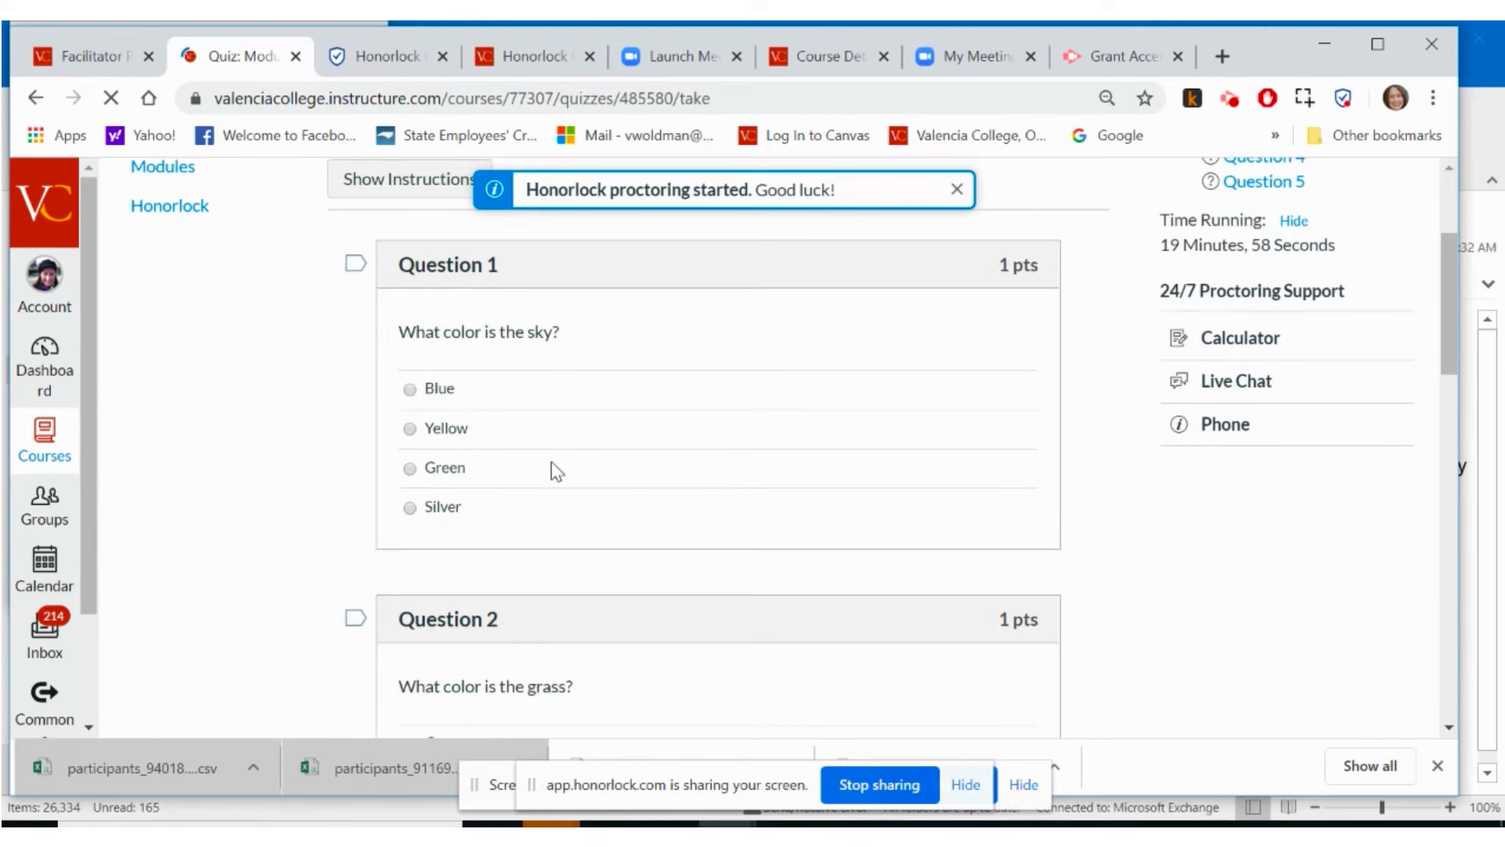
left_click(410, 388)
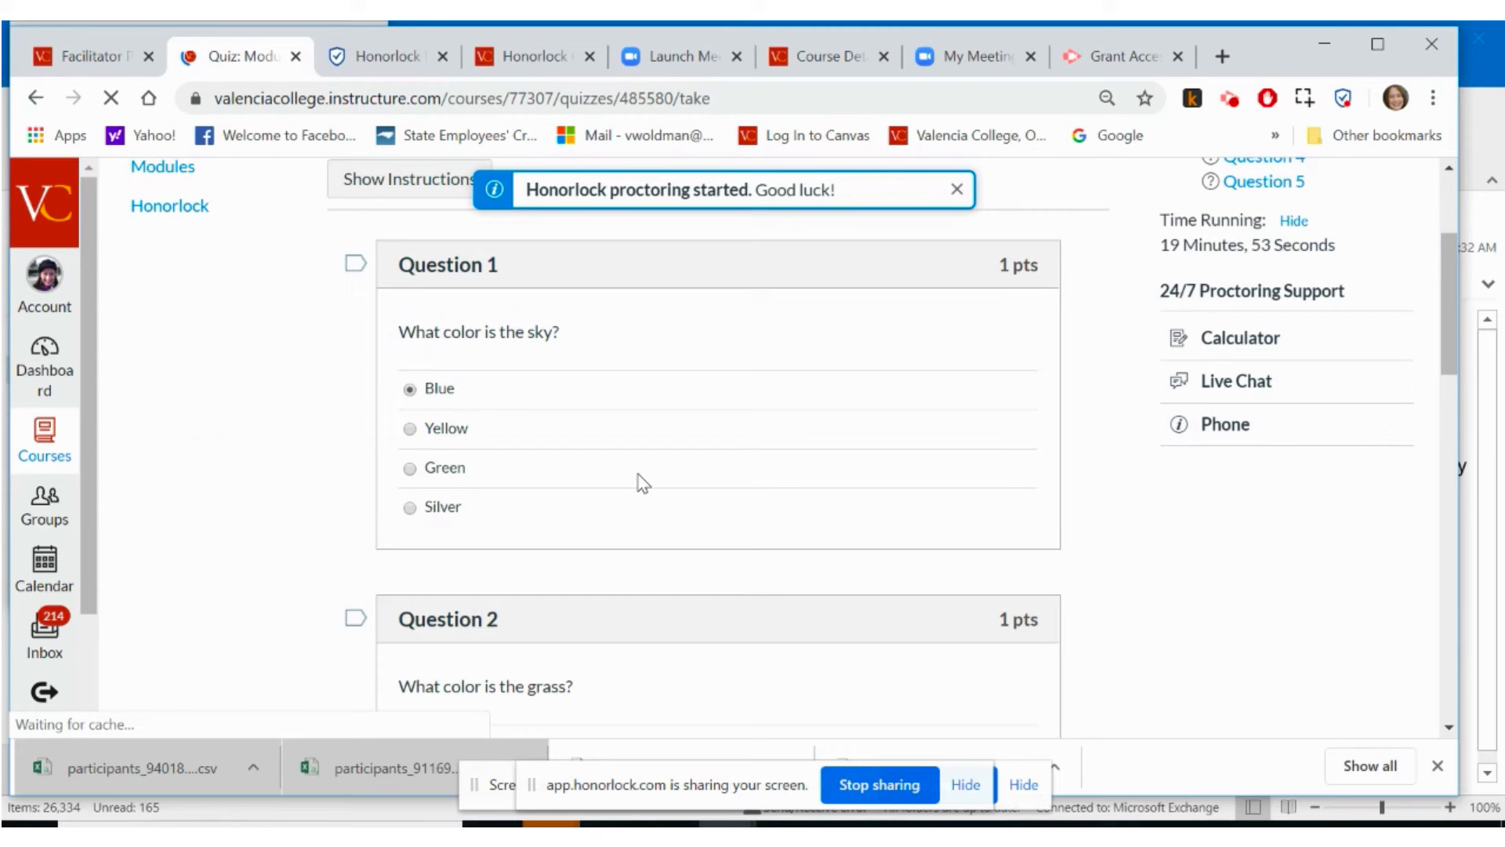
mouse_move(675, 479)
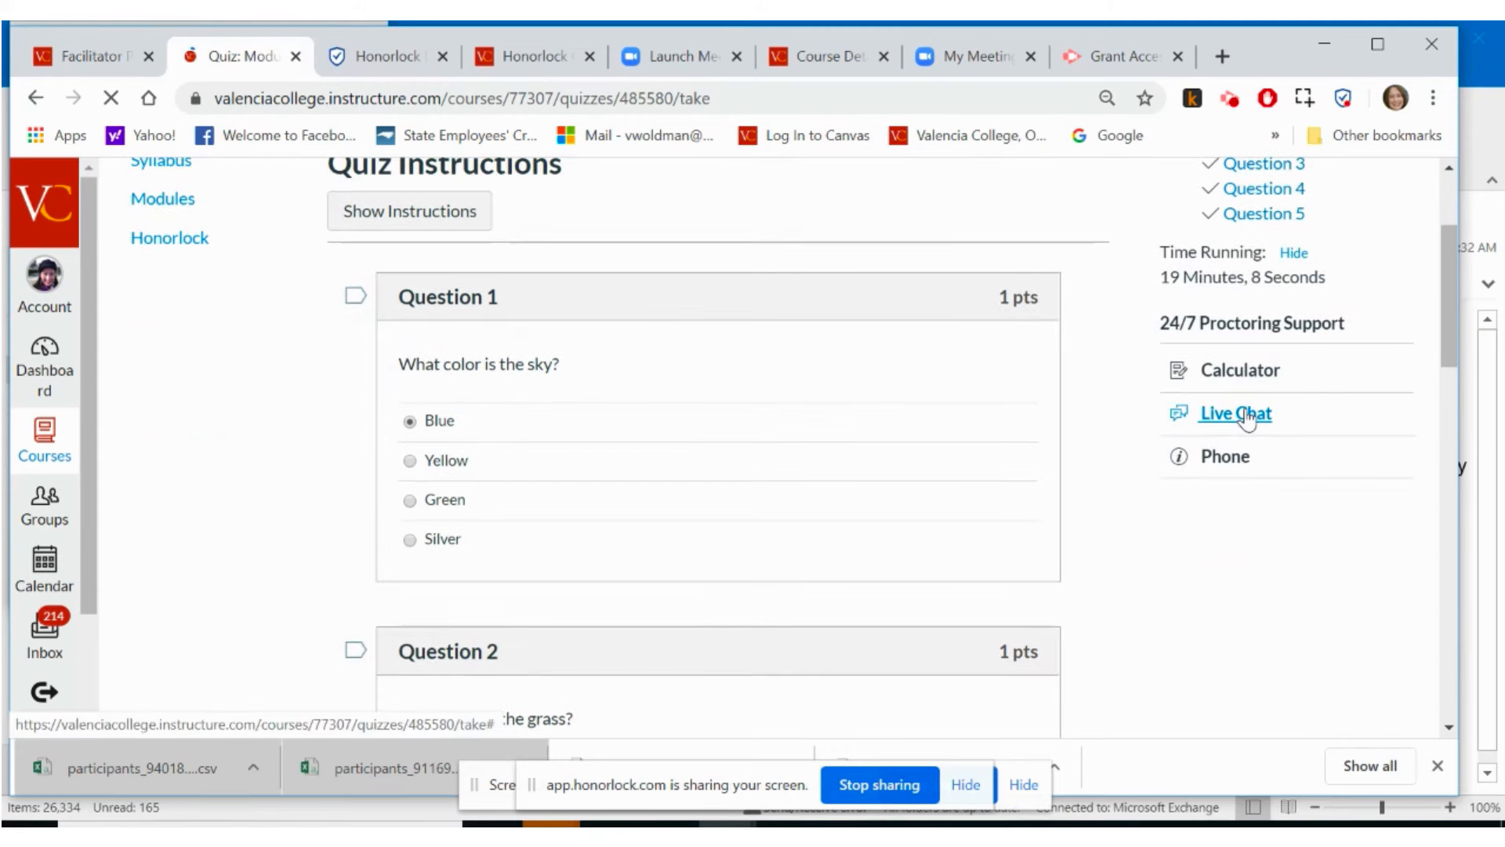
left_click(1240, 369)
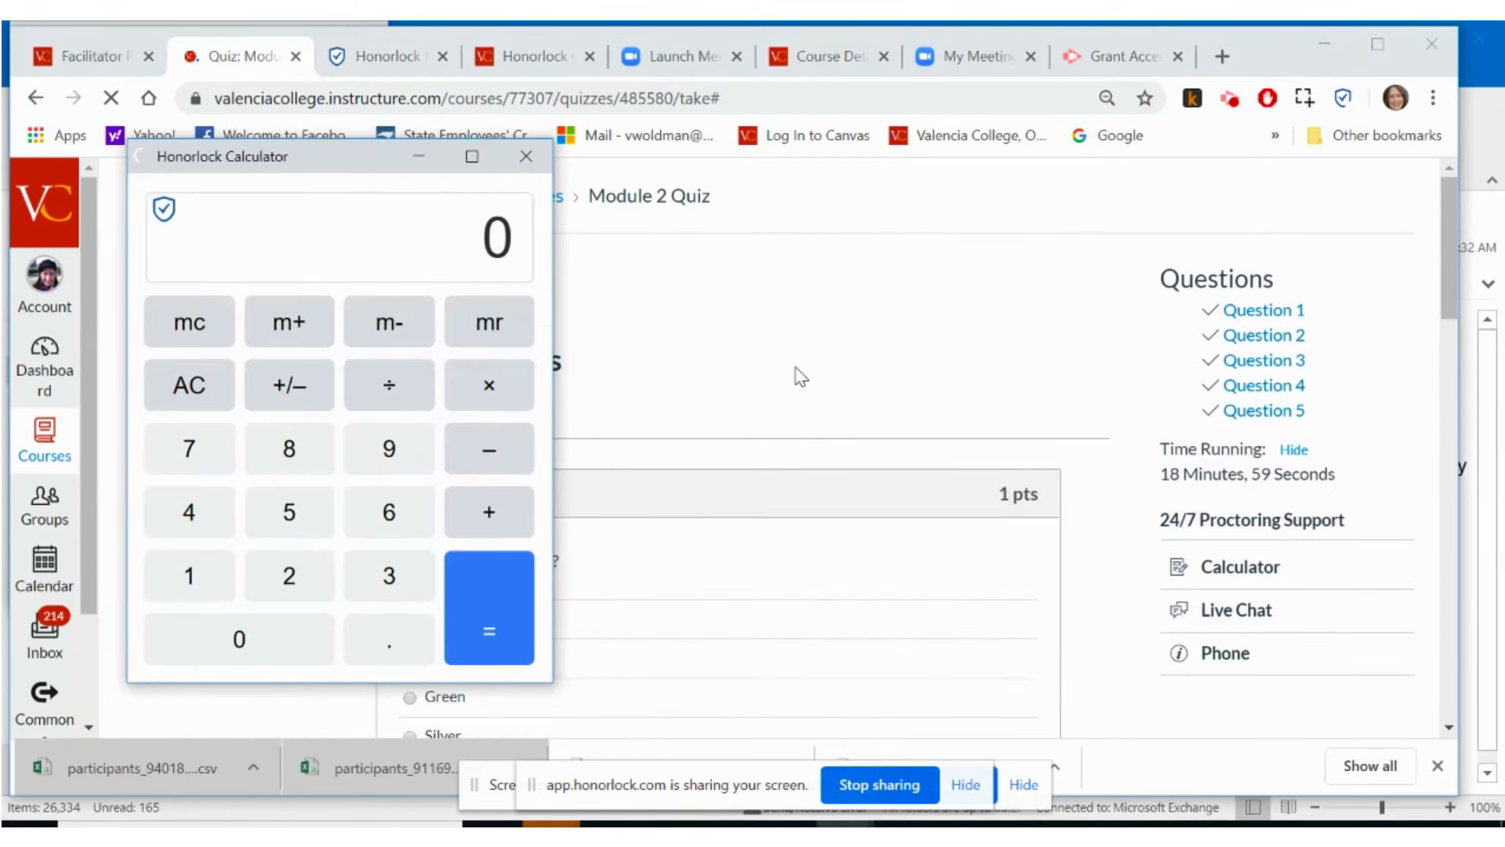
mouse_move(526, 157)
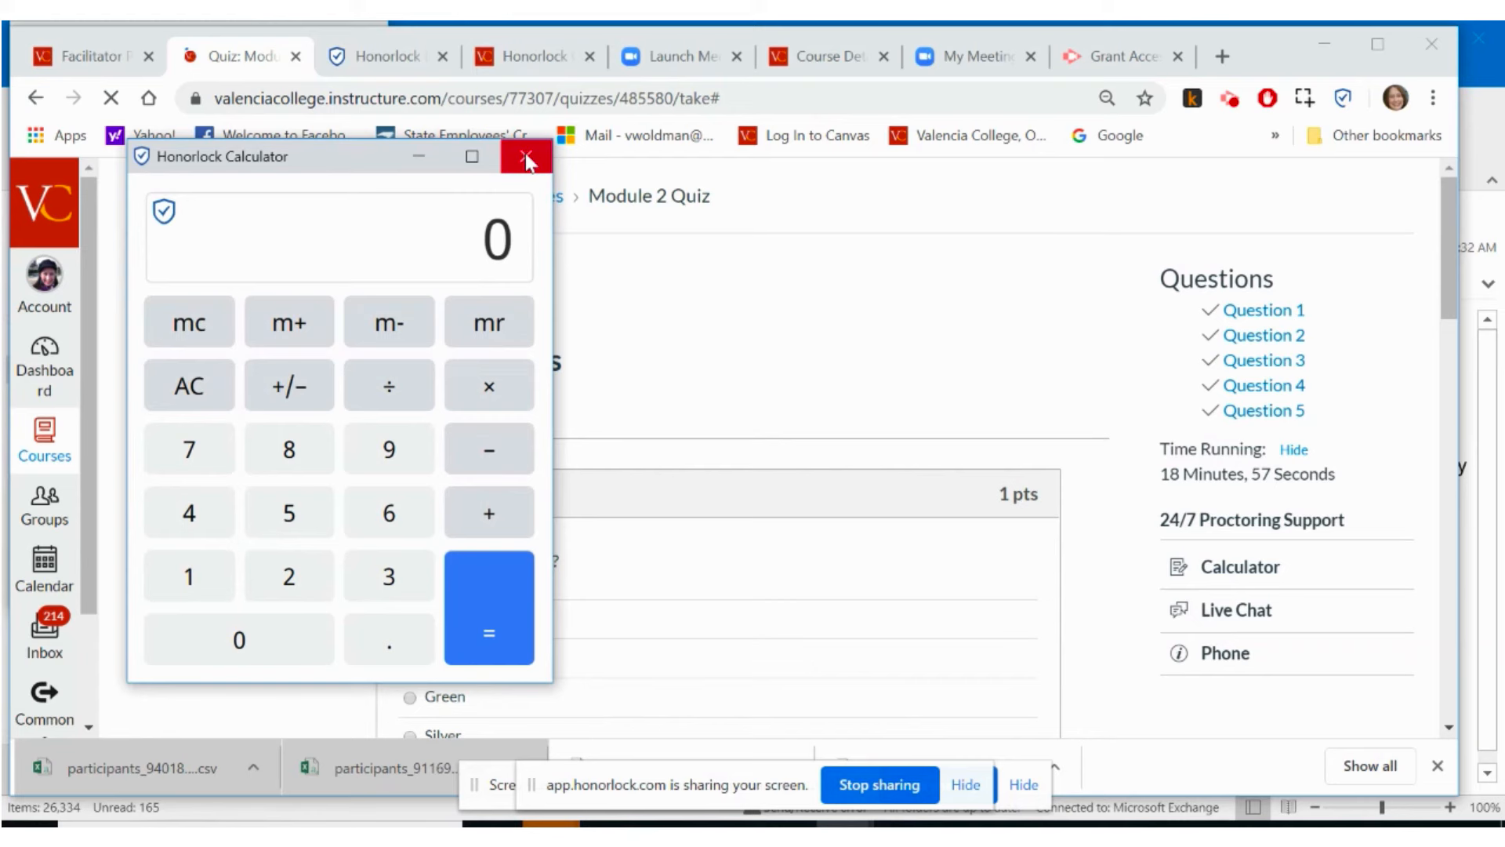
left_click(525, 157)
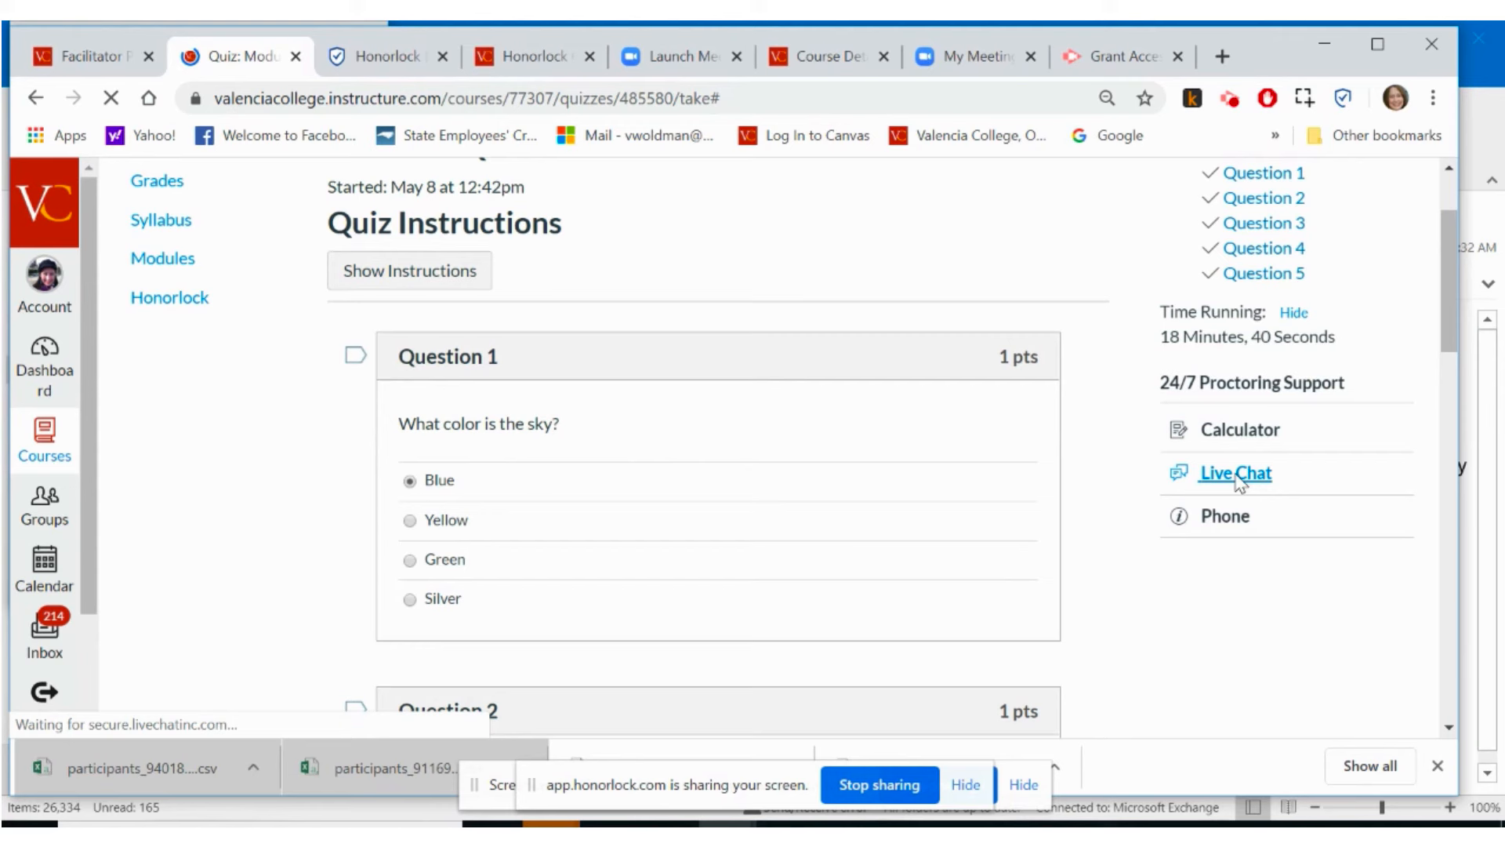
Open Live Chat under 24/7 Proctoring Support.
left_click(1235, 472)
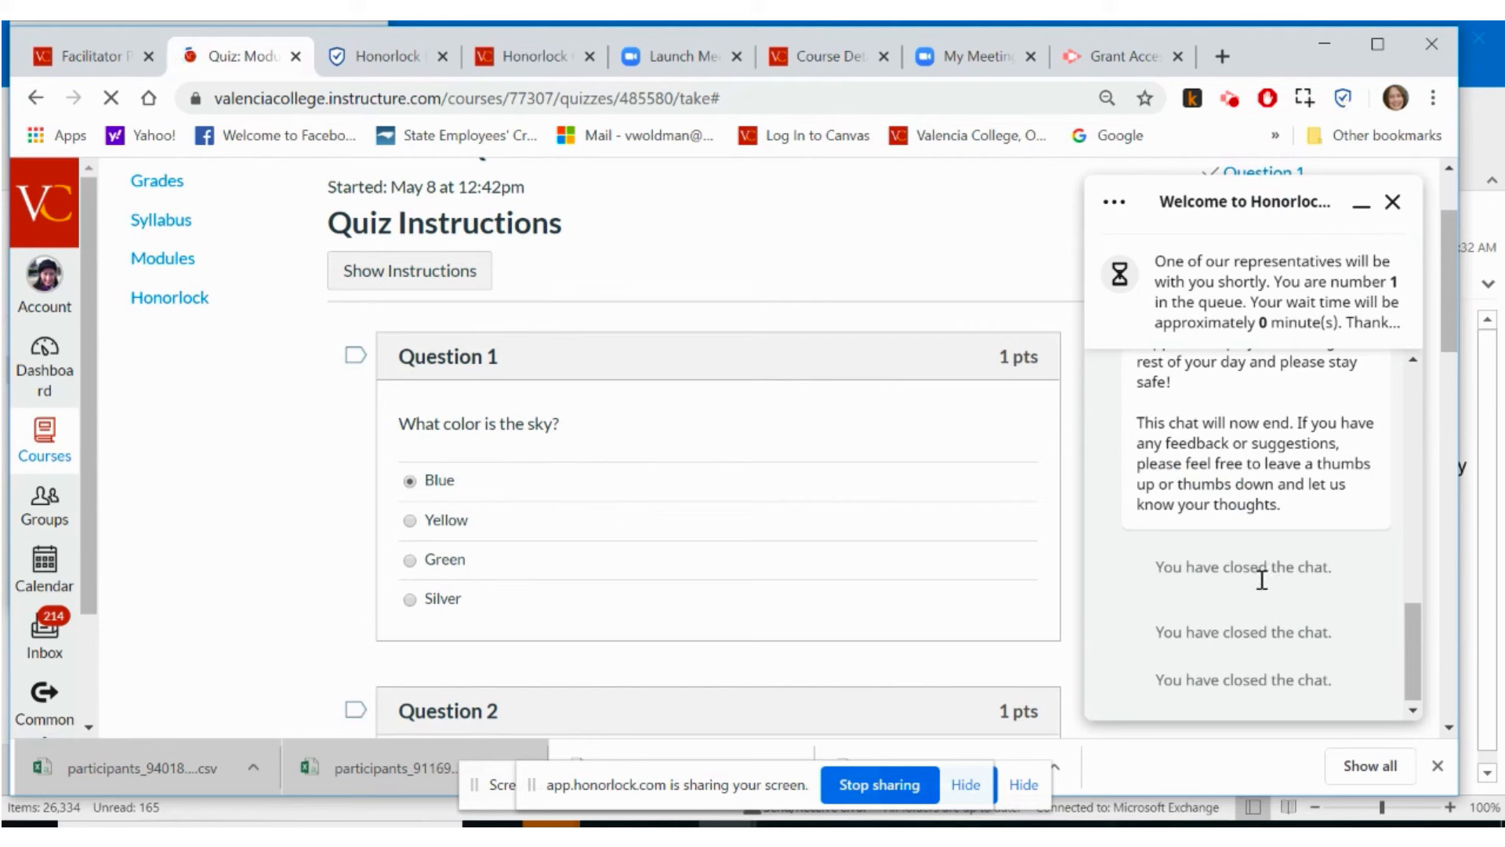
mouse_move(1263, 590)
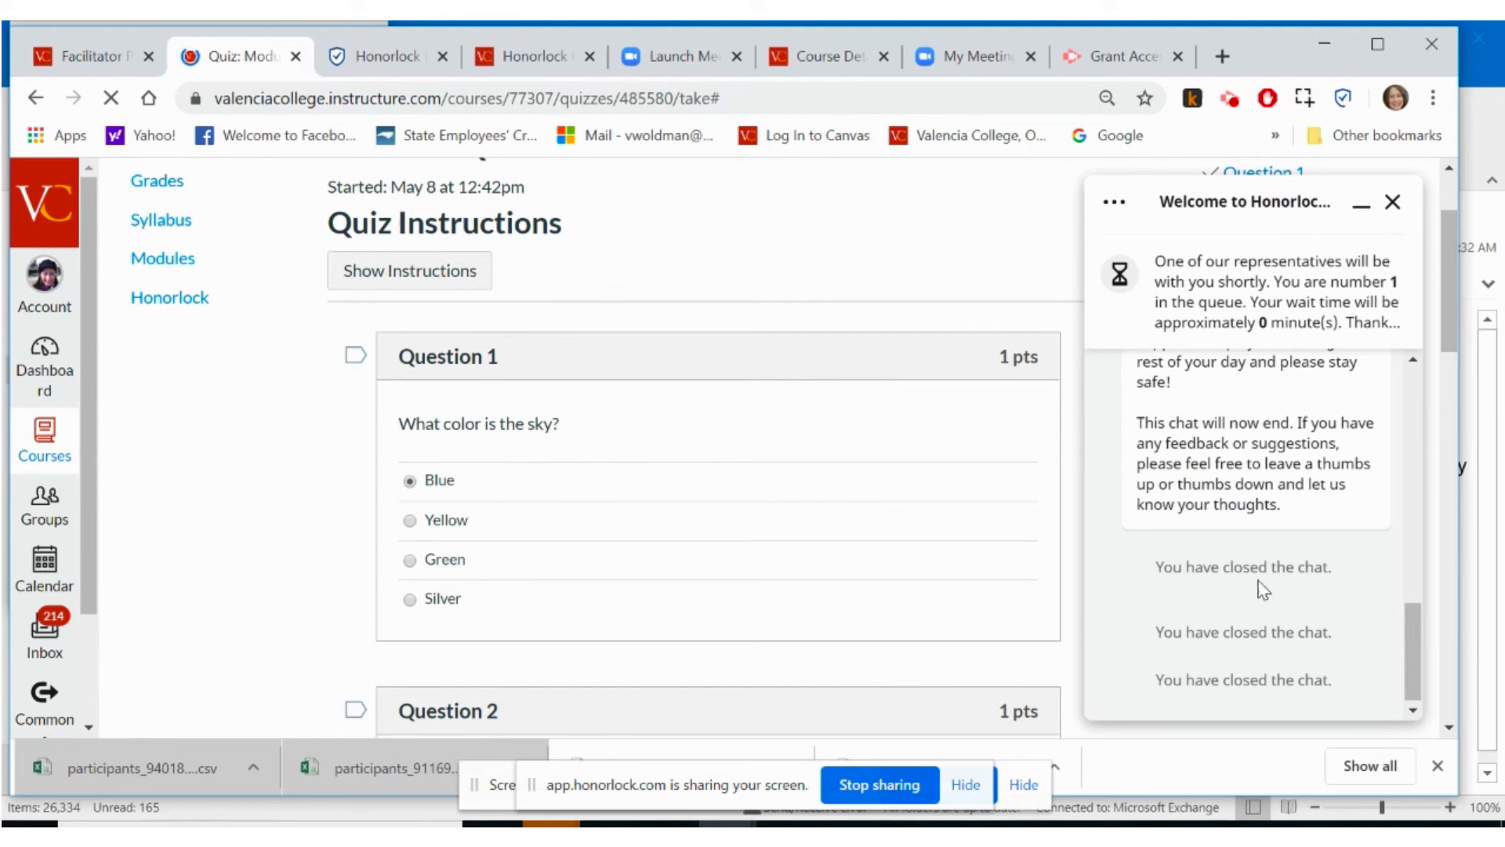
mouse_move(1251, 561)
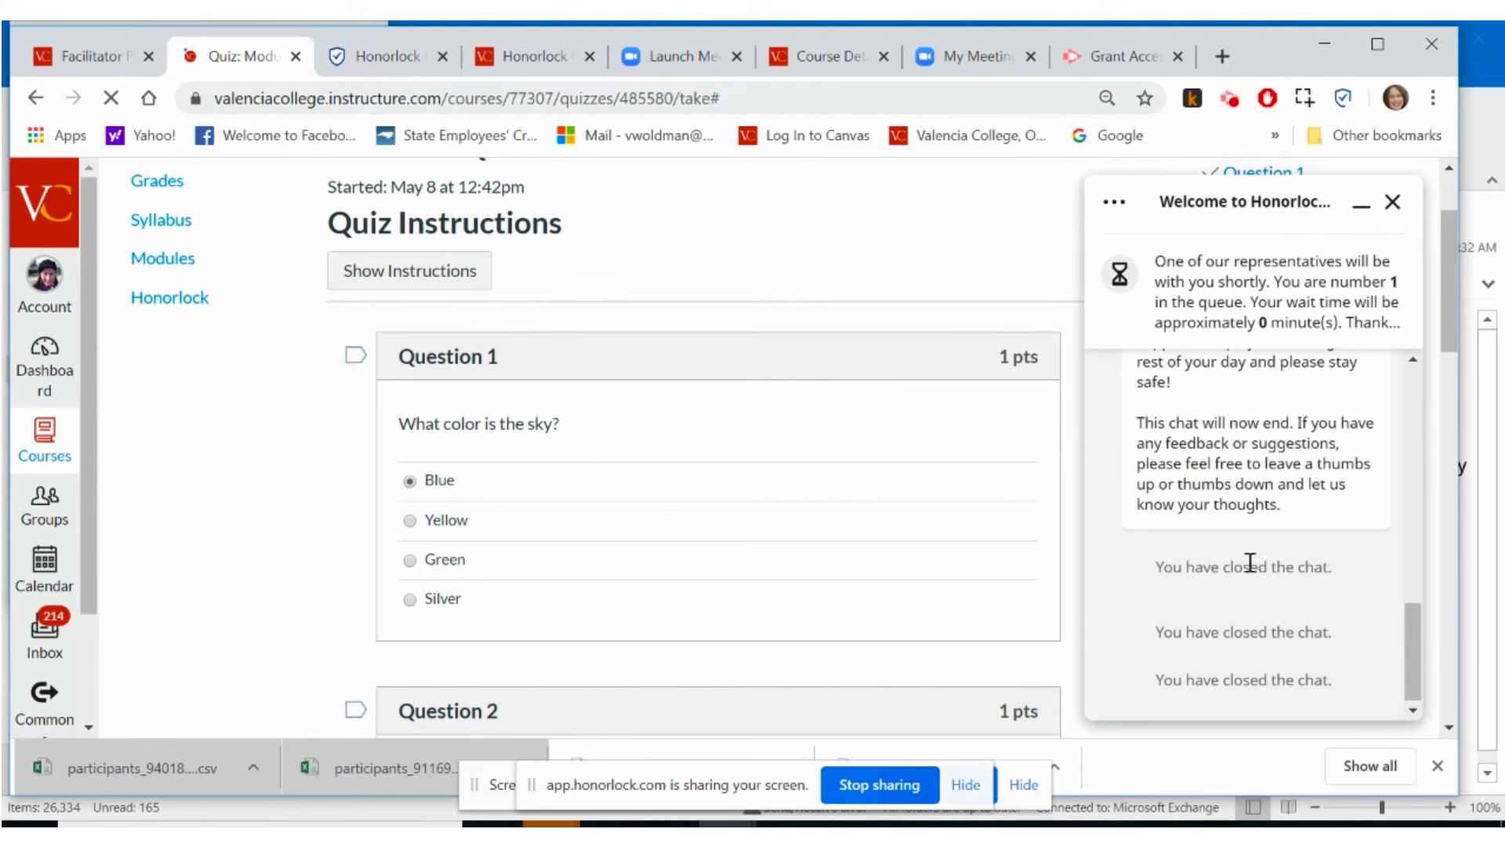